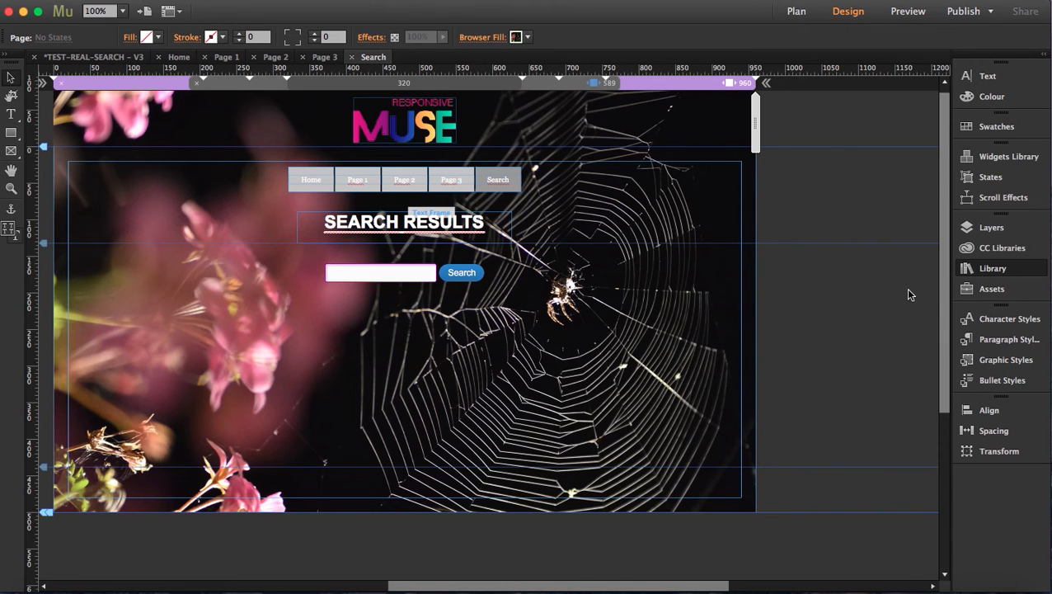
# Show the Library panel's Real Search widgets, then the Plan view of all five pages
pyautogui.click(989, 267)
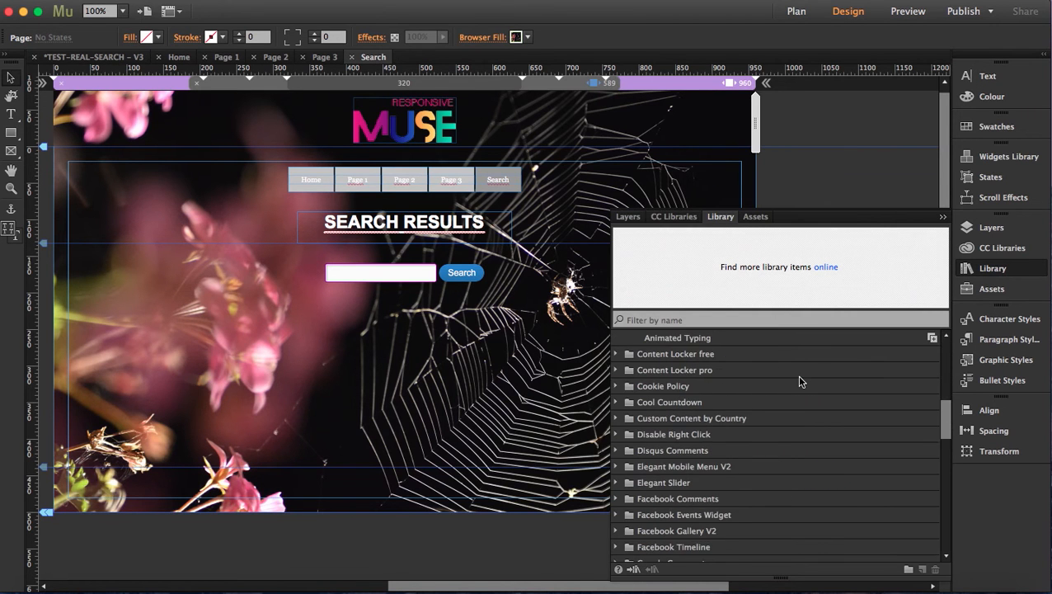
pyautogui.scroll(-3)
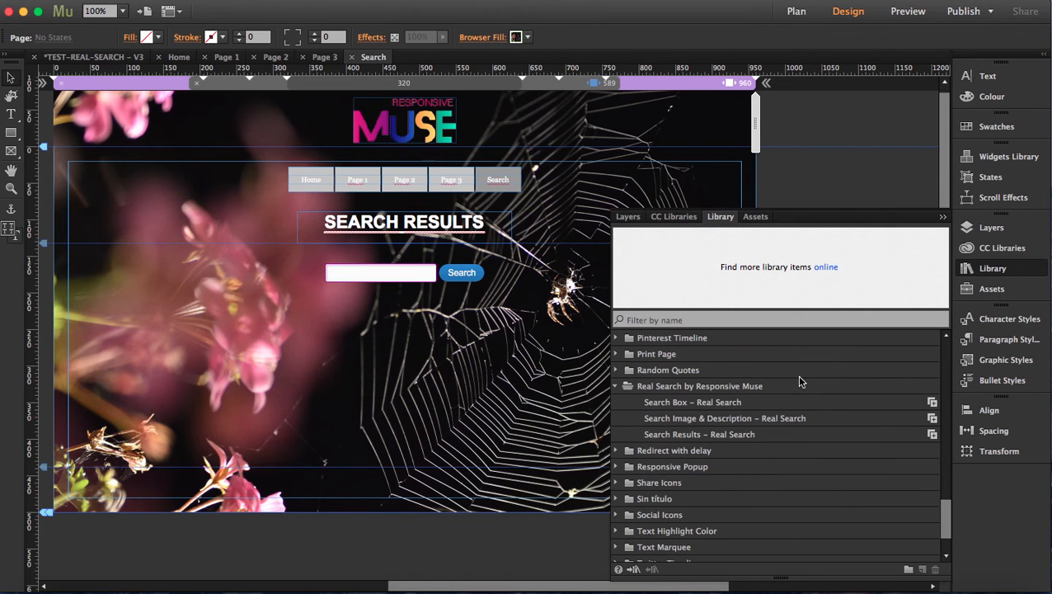
pyautogui.moveTo(730, 438)
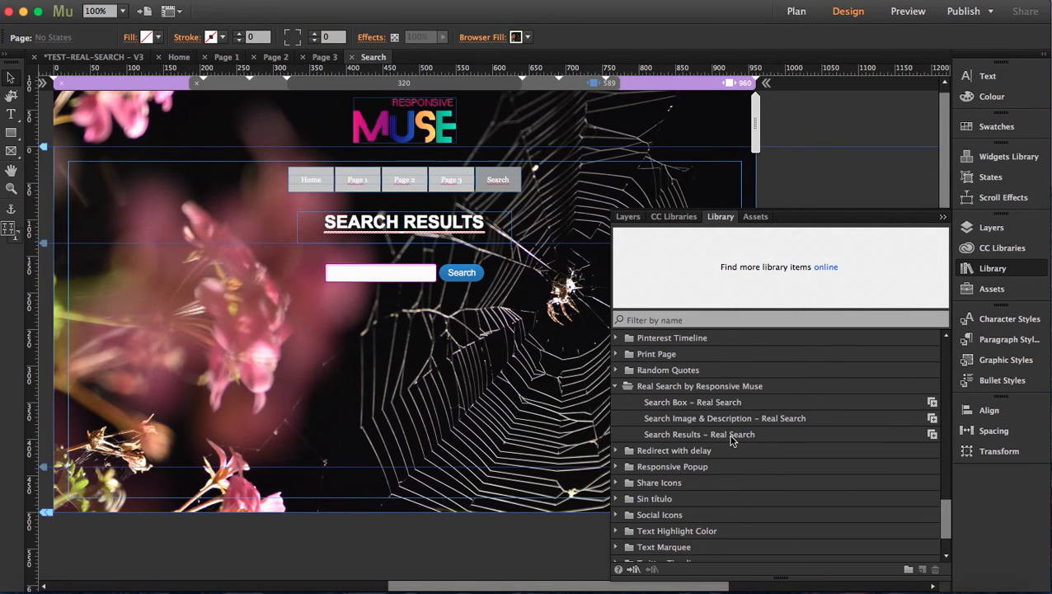
pyautogui.click(795, 9)
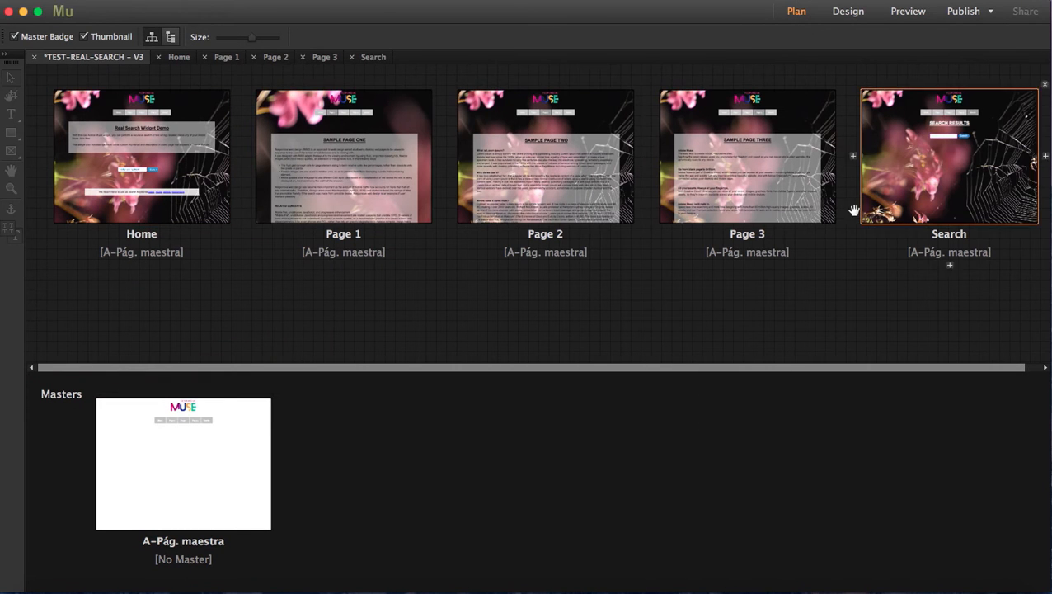
# From the page thumbnails, open the Search page in Design view
pyautogui.click(142, 157)
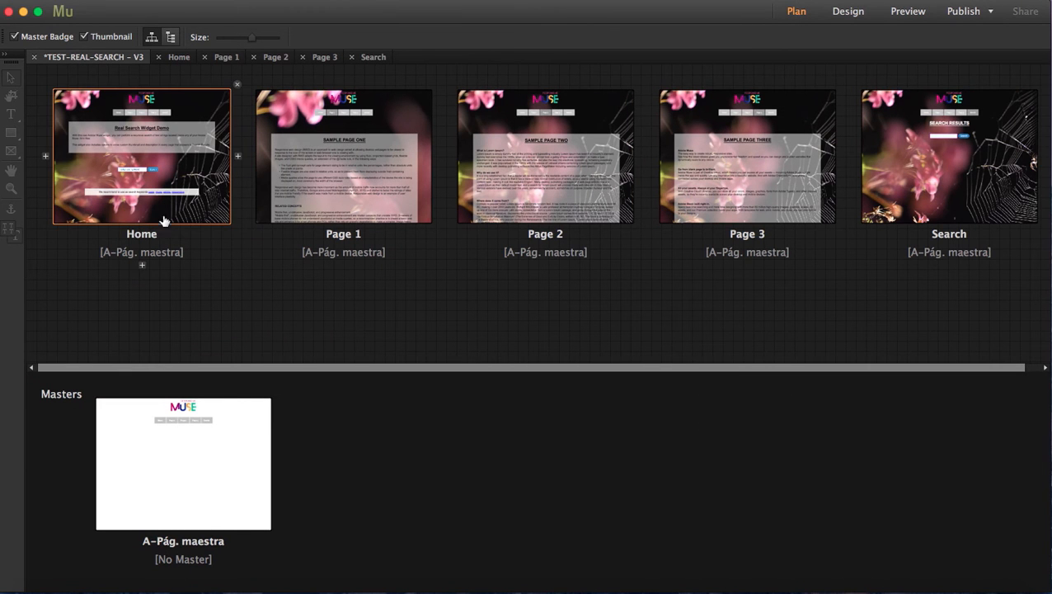
pyautogui.click(747, 157)
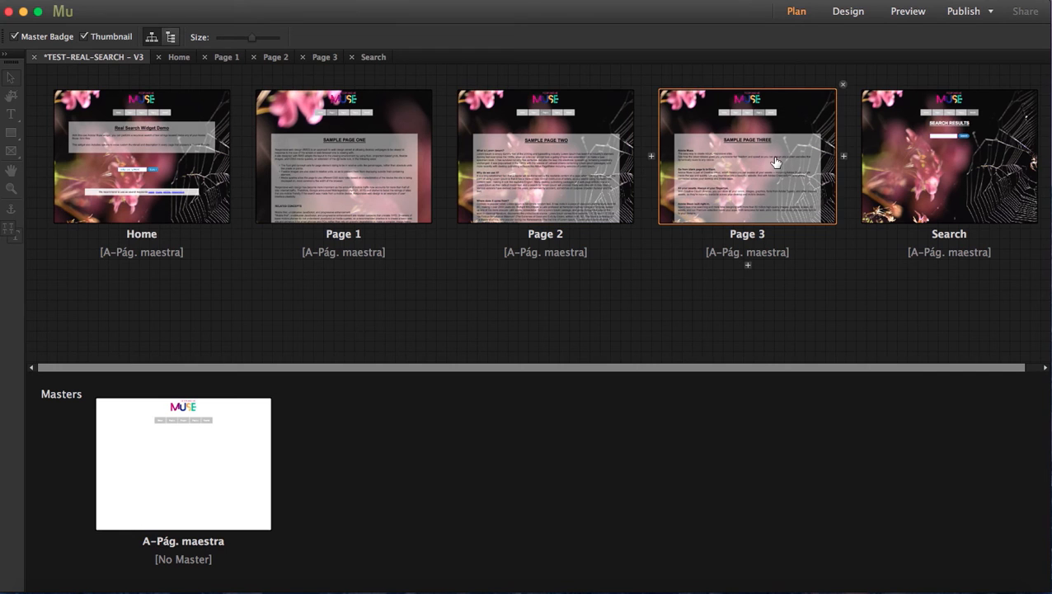
pyautogui.click(950, 157)
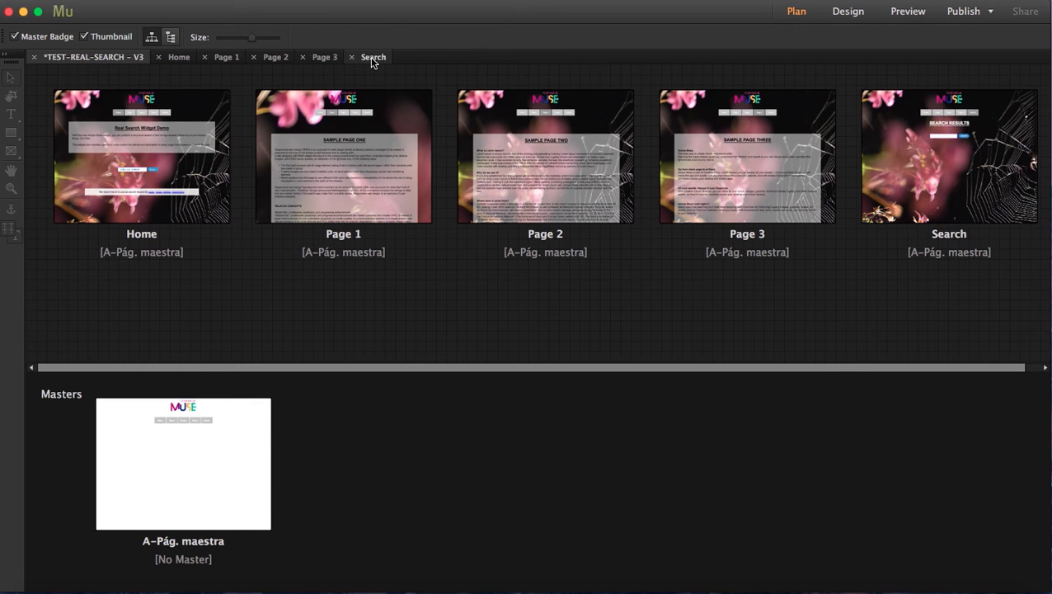
pyautogui.doubleClick(936, 157)
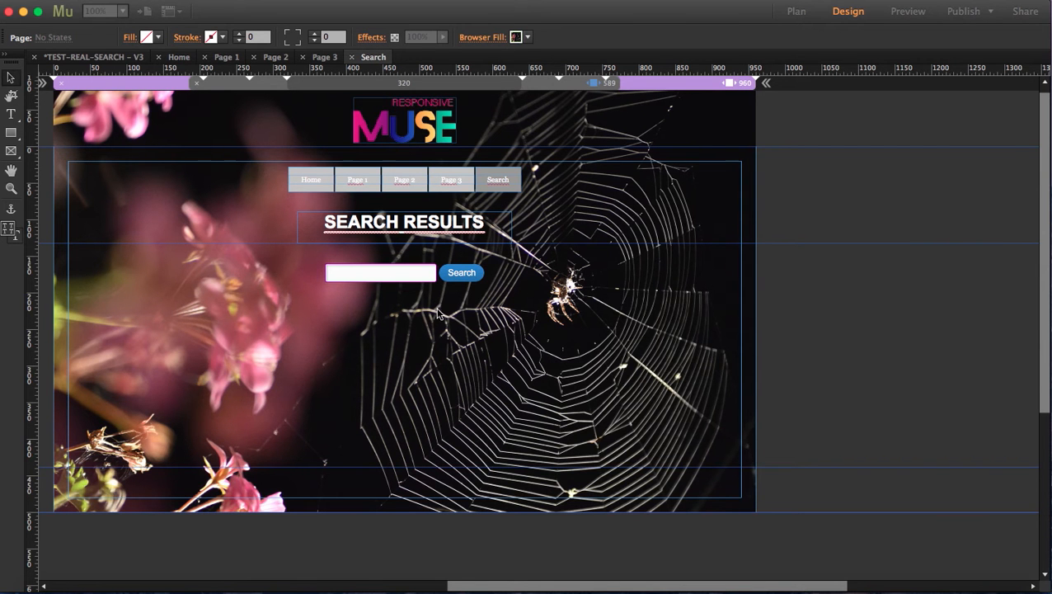
# Select the Real Search 'Search Results' widget on the Search page and show its options
pyautogui.click(1006, 267)
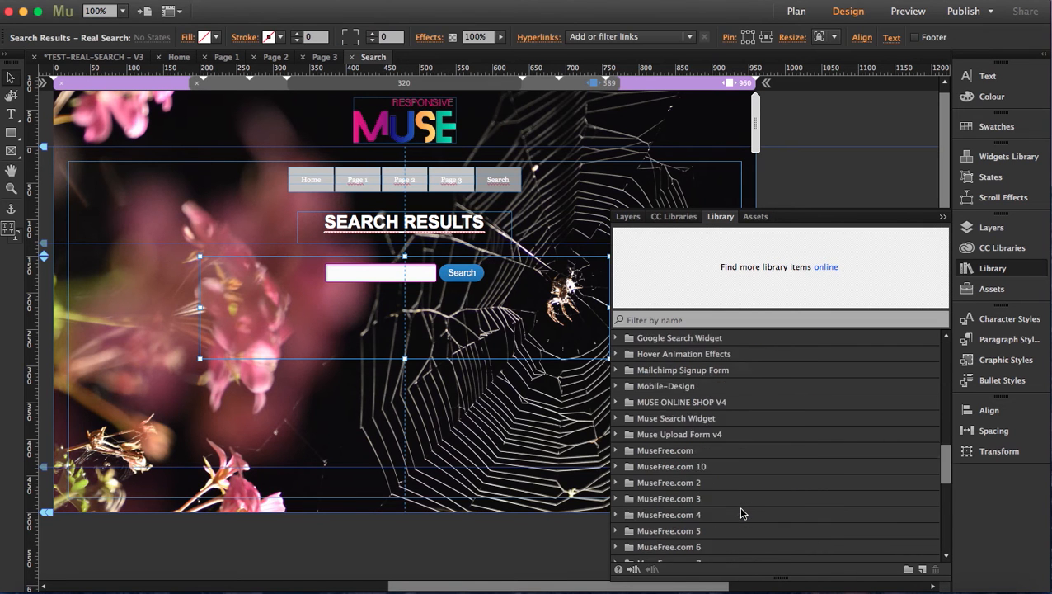
pyautogui.scroll(-3)
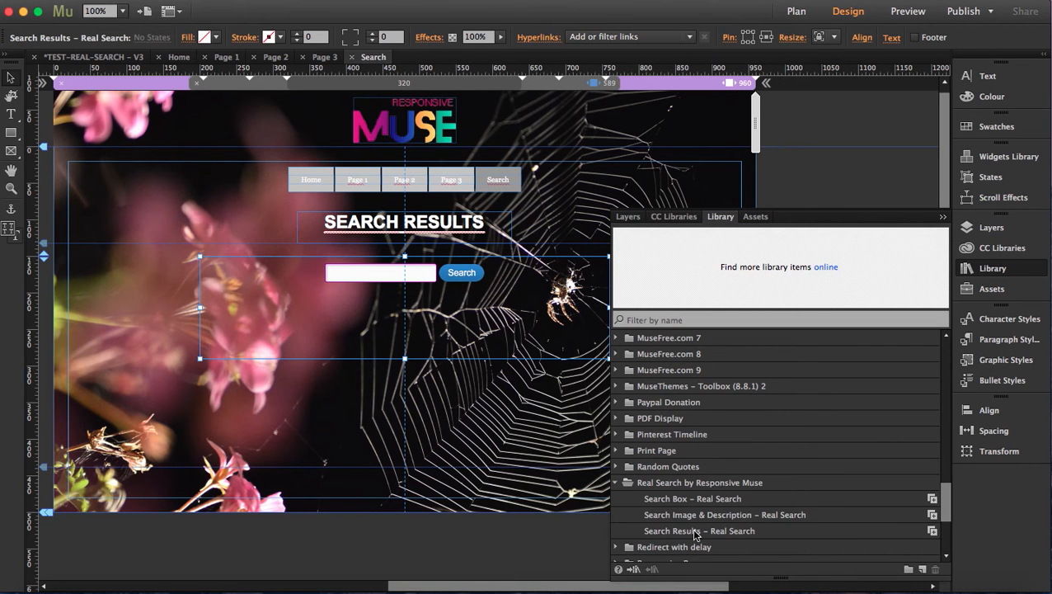
pyautogui.click(699, 531)
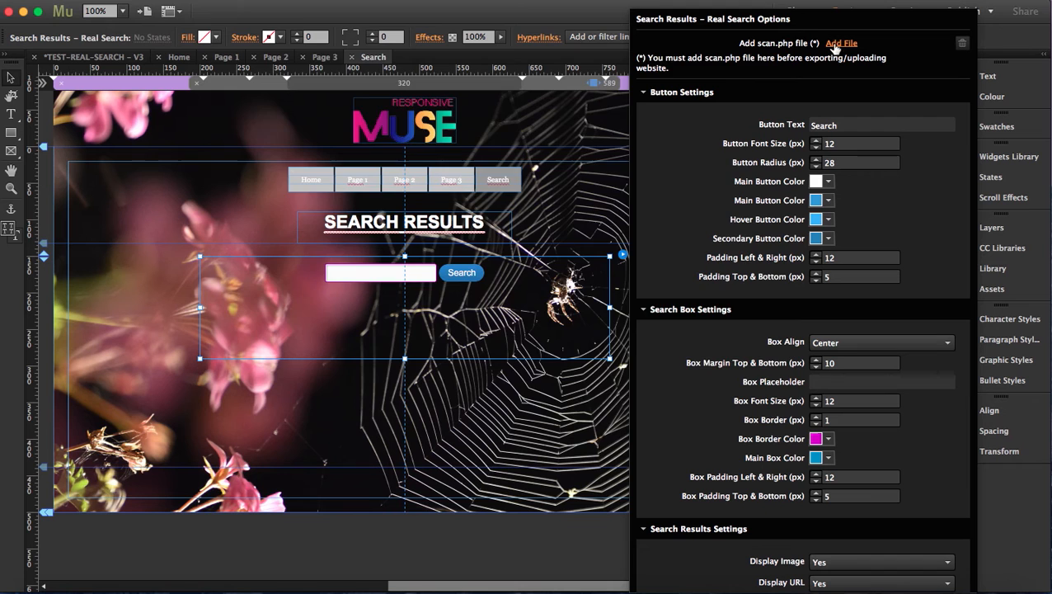
# Add the scan.php file from the REAL SEARCH folder to the widget
pyautogui.click(848, 43)
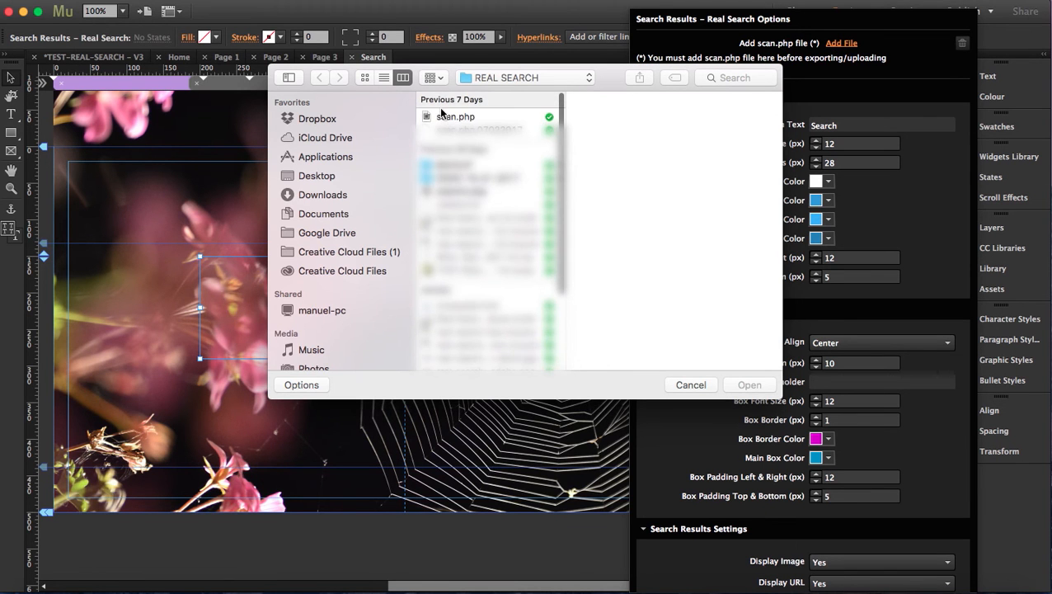
pyautogui.click(455, 115)
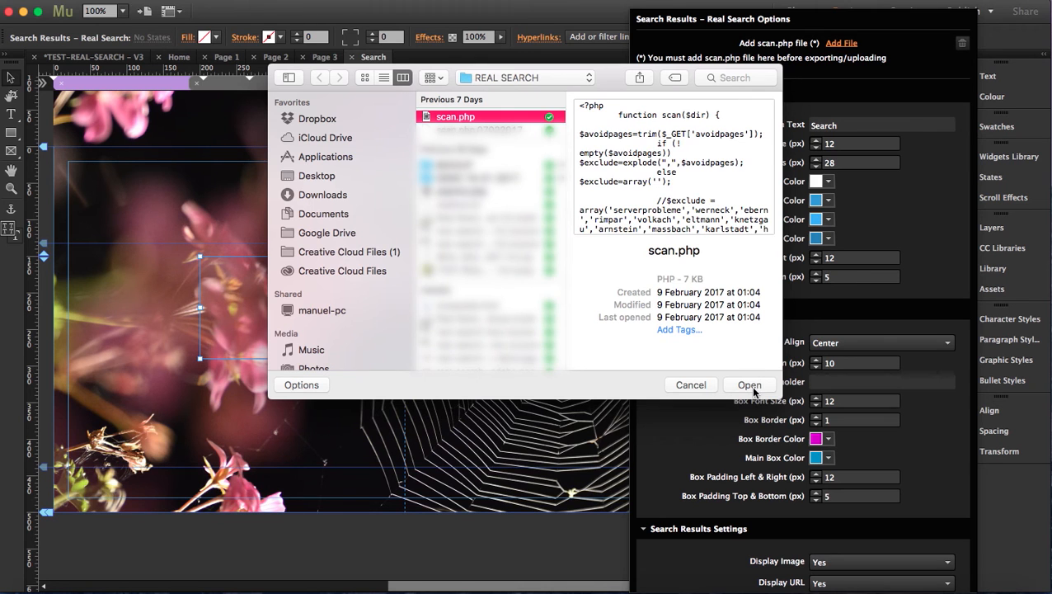
pyautogui.click(748, 385)
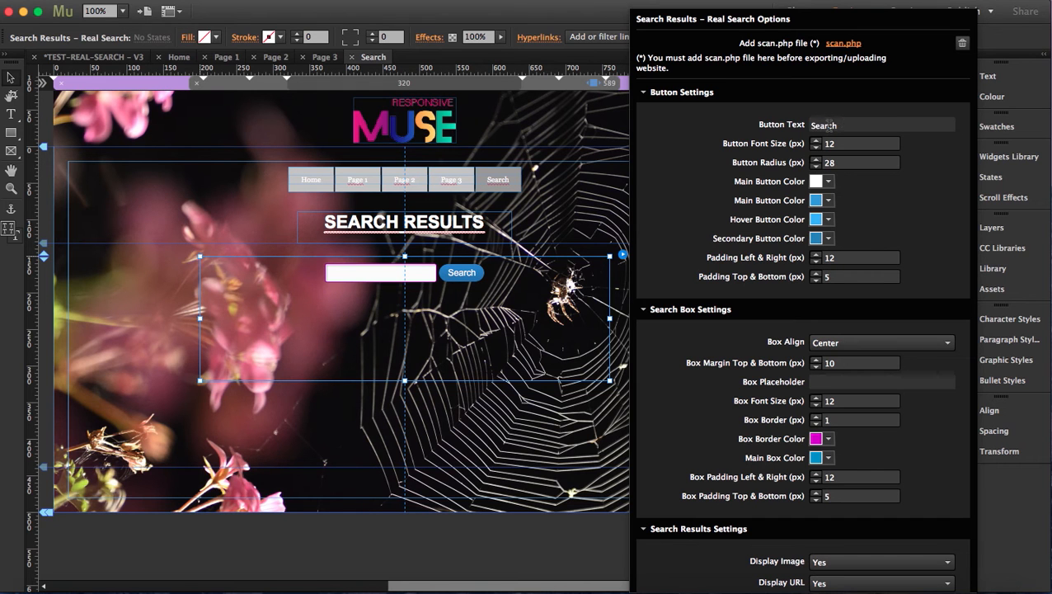
# Set Button Text to 'find' and Box Placeholder to 'type here'
pyautogui.click(846, 125)
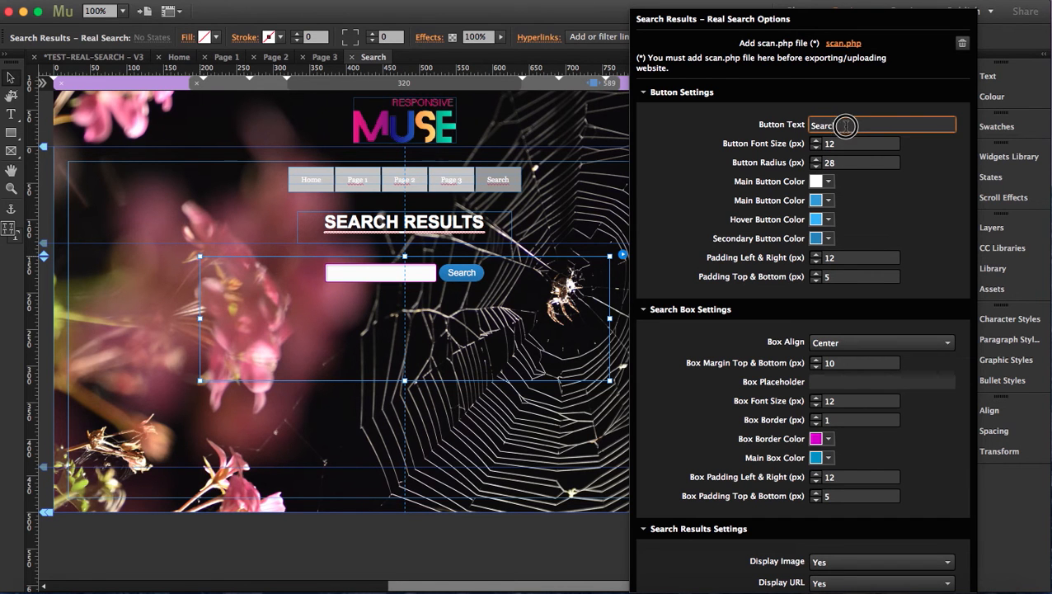
pyautogui.write('find')
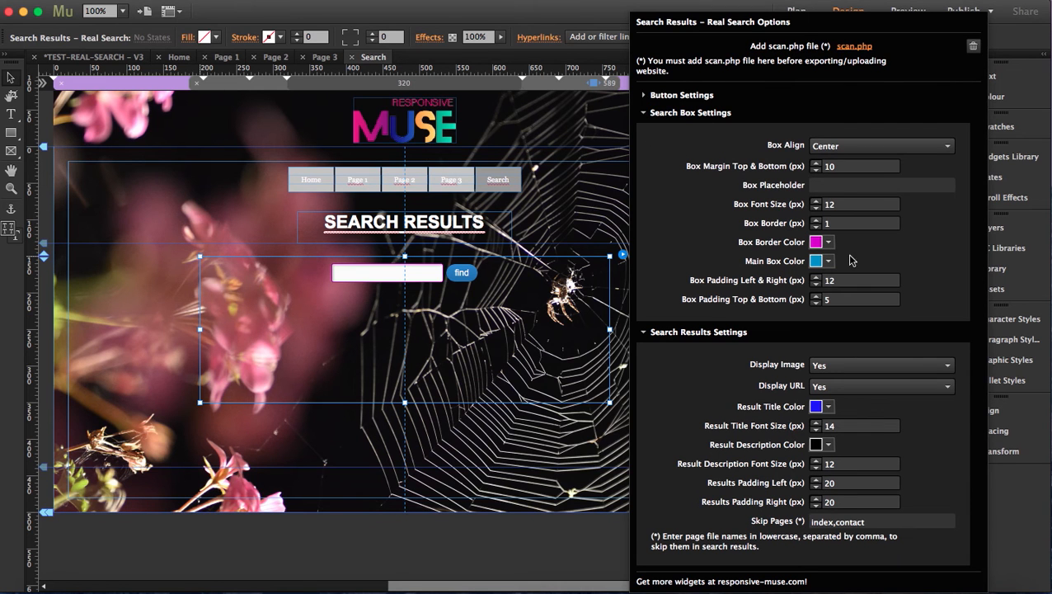
pyautogui.moveTo(861, 164)
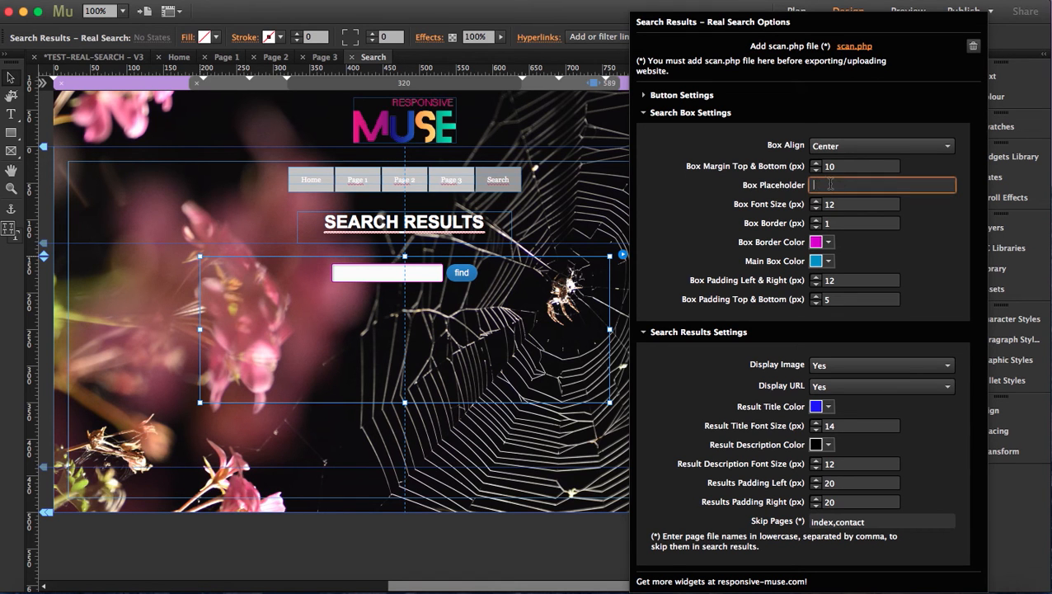
pyautogui.write('t')
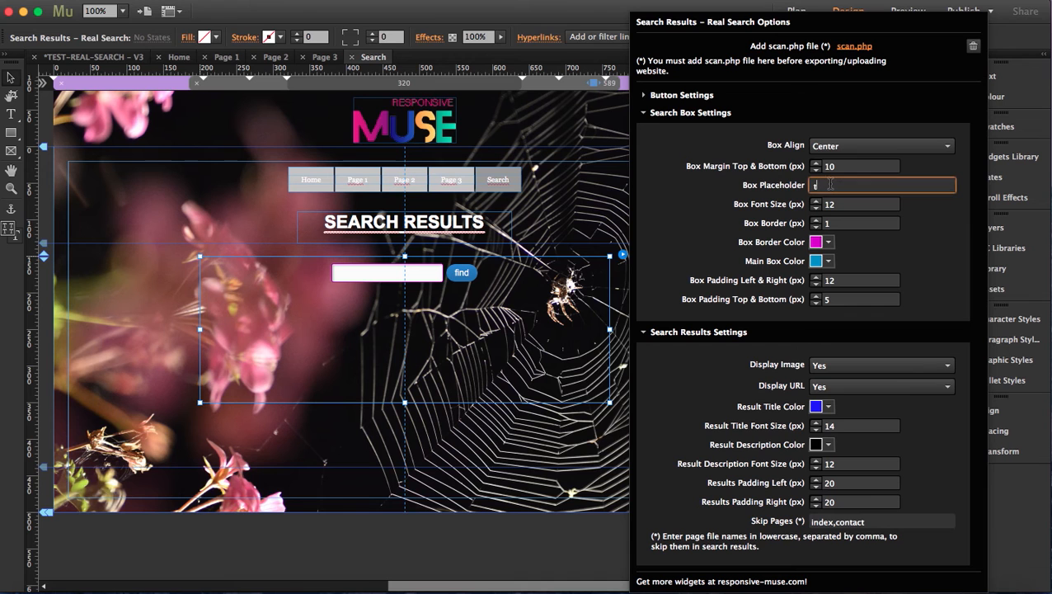
pyautogui.write('type here')
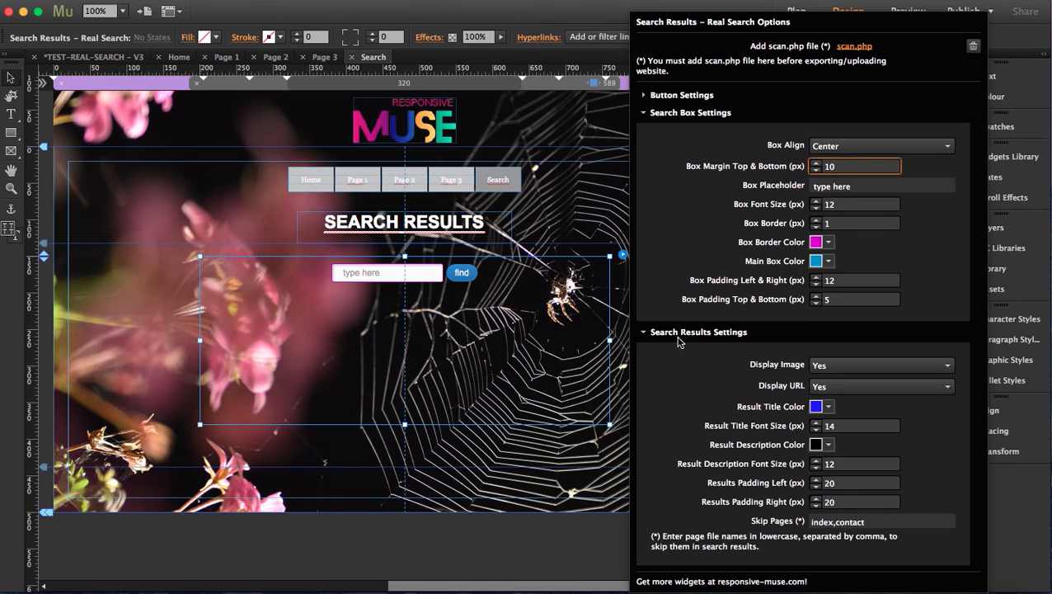
pyautogui.moveTo(789, 392)
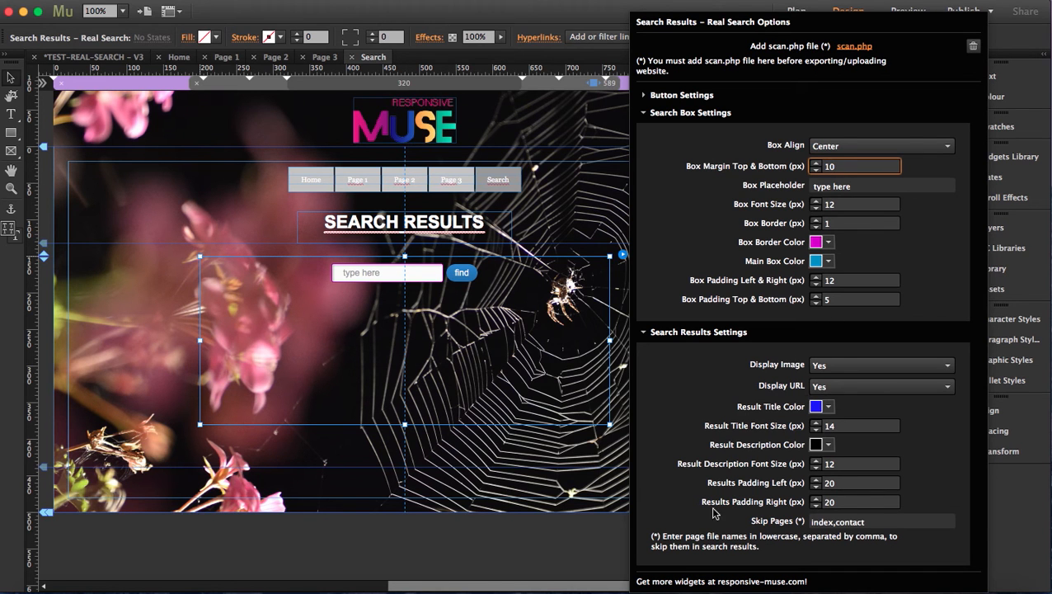
pyautogui.click(689, 113)
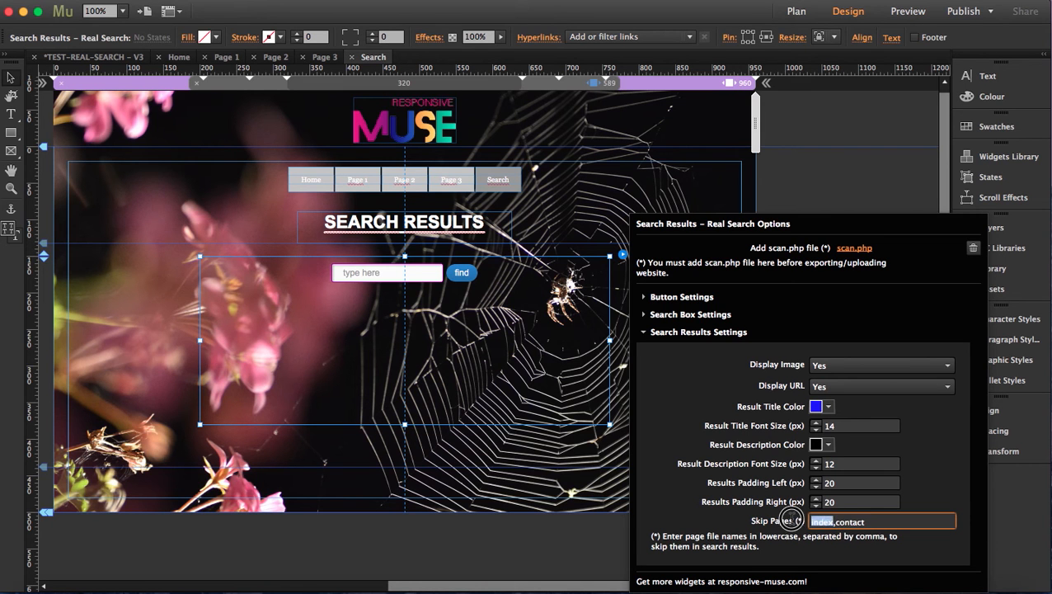
pyautogui.click(857, 535)
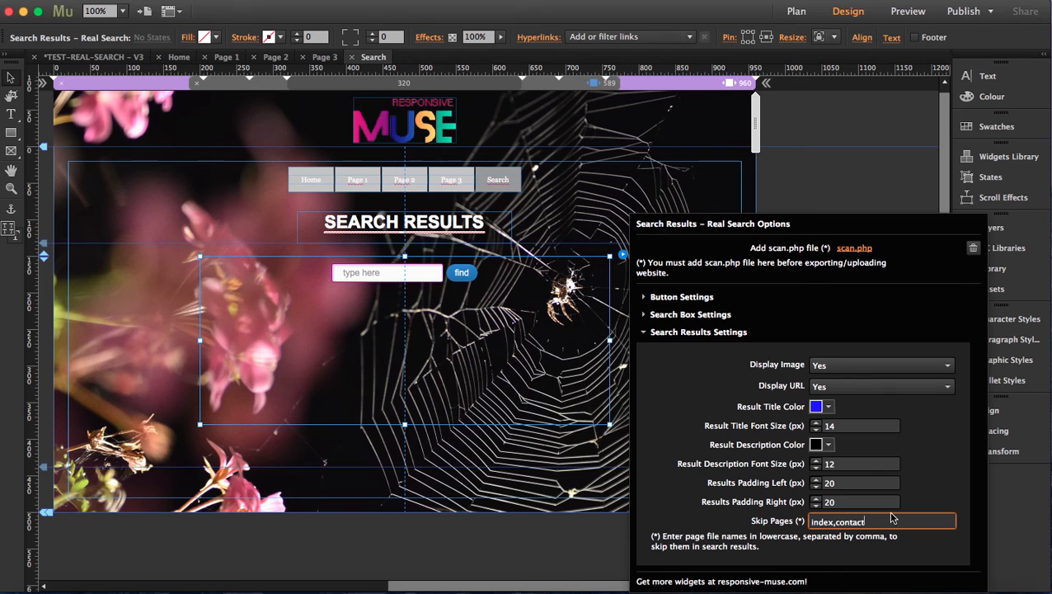
pyautogui.moveTo(856, 241)
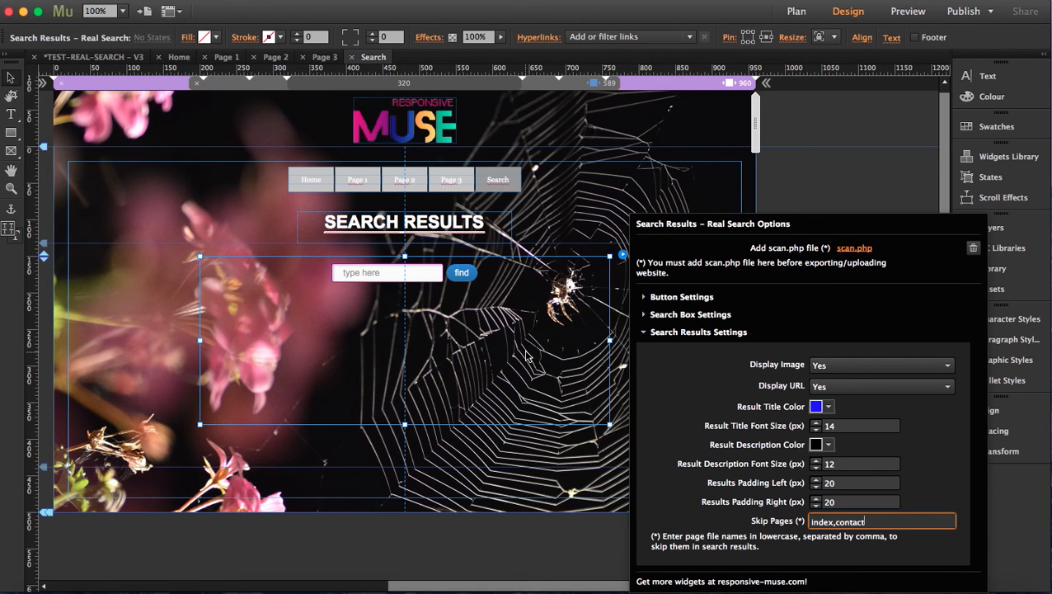
pyautogui.moveTo(669, 234)
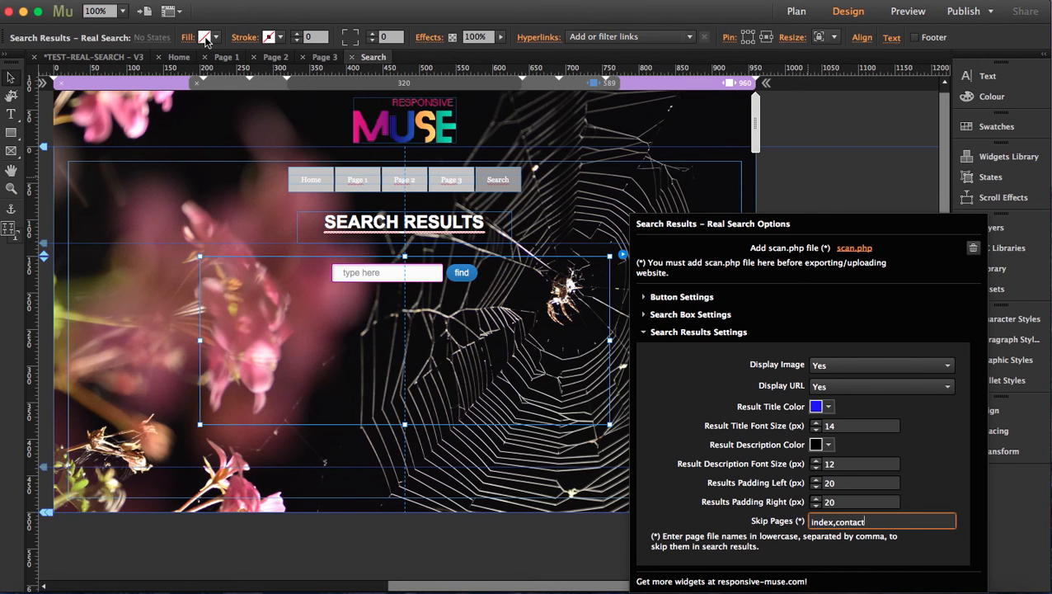
pyautogui.click(795, 10)
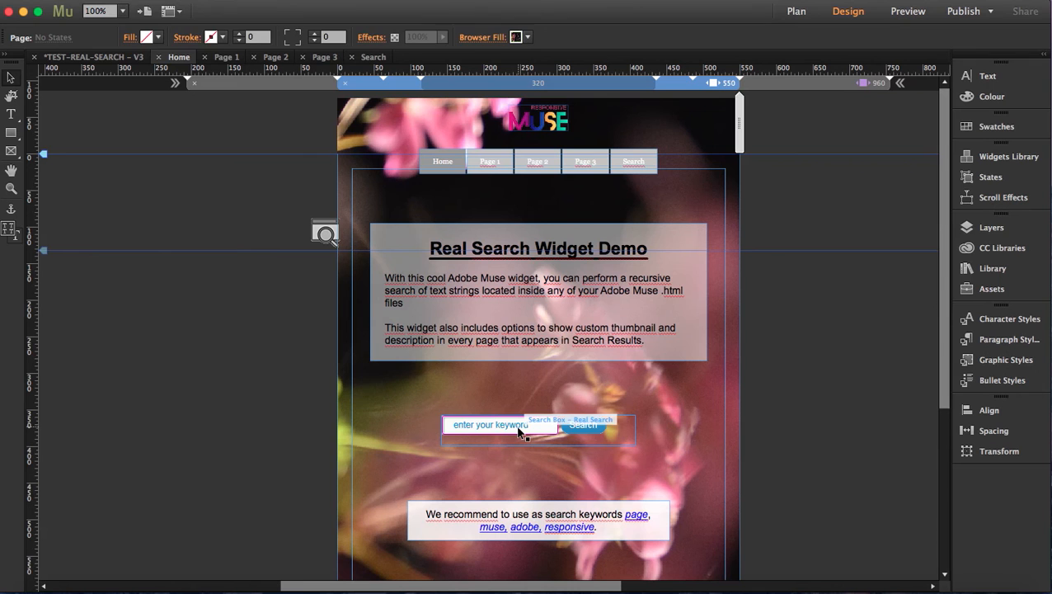
# Select the Search Box widget on the Home page and show its options pointing to search.html
pyautogui.click(537, 425)
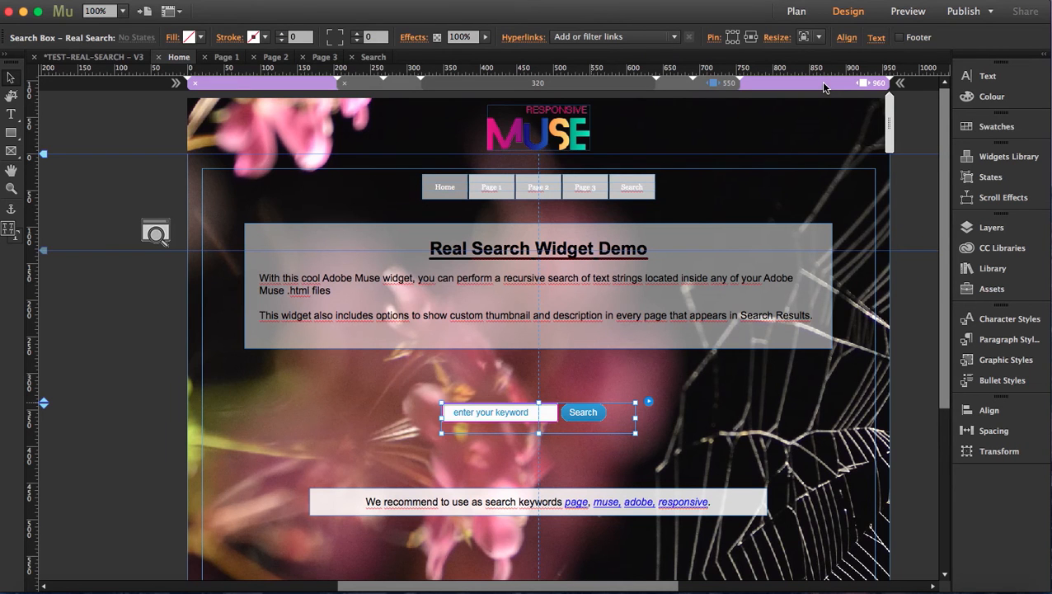
pyautogui.moveTo(808, 99)
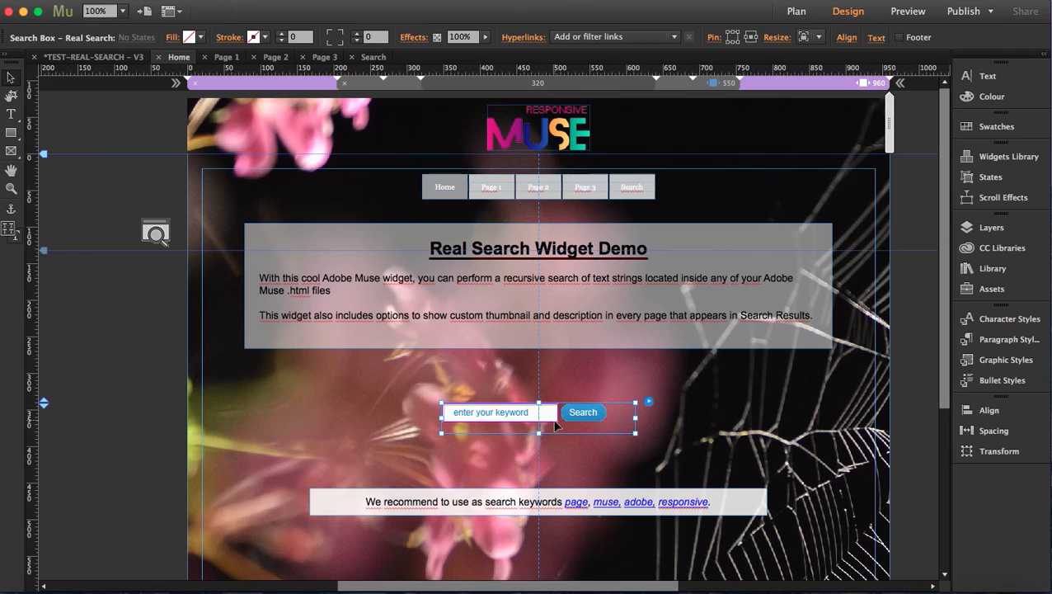
pyautogui.moveTo(669, 267)
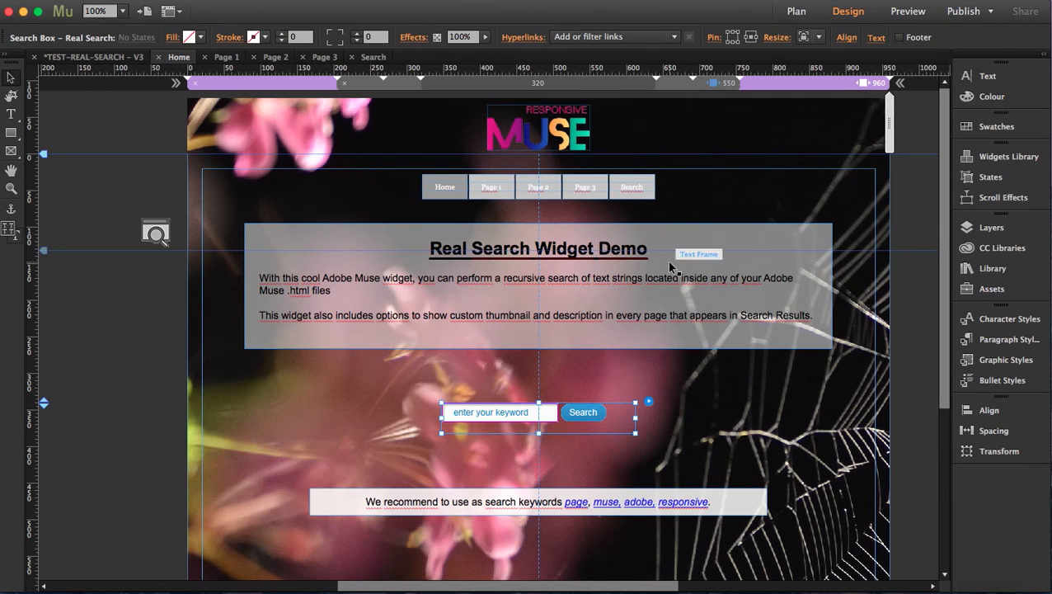
pyautogui.moveTo(520, 421)
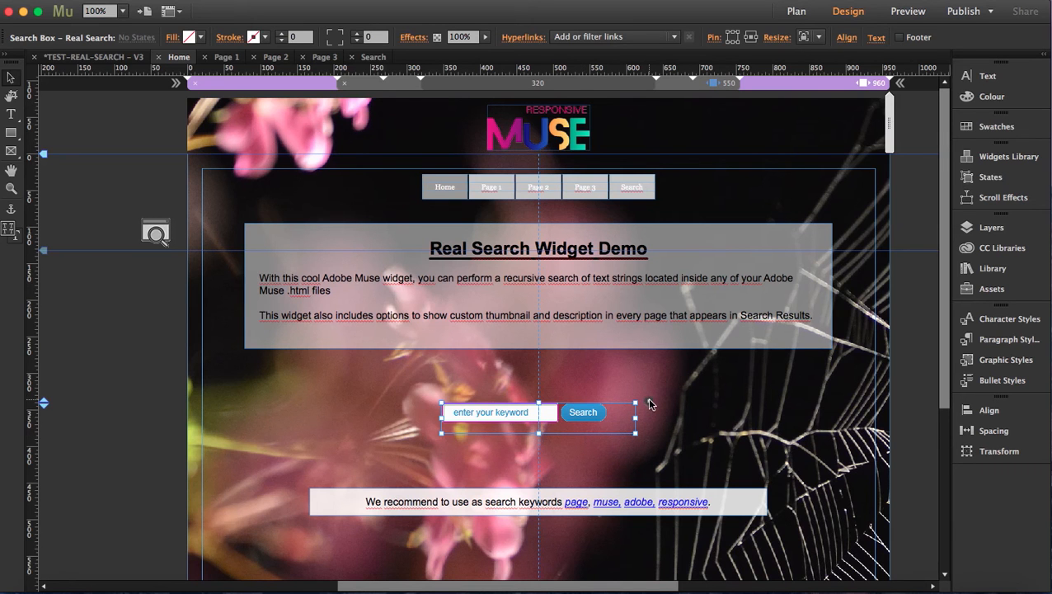
pyautogui.click(634, 413)
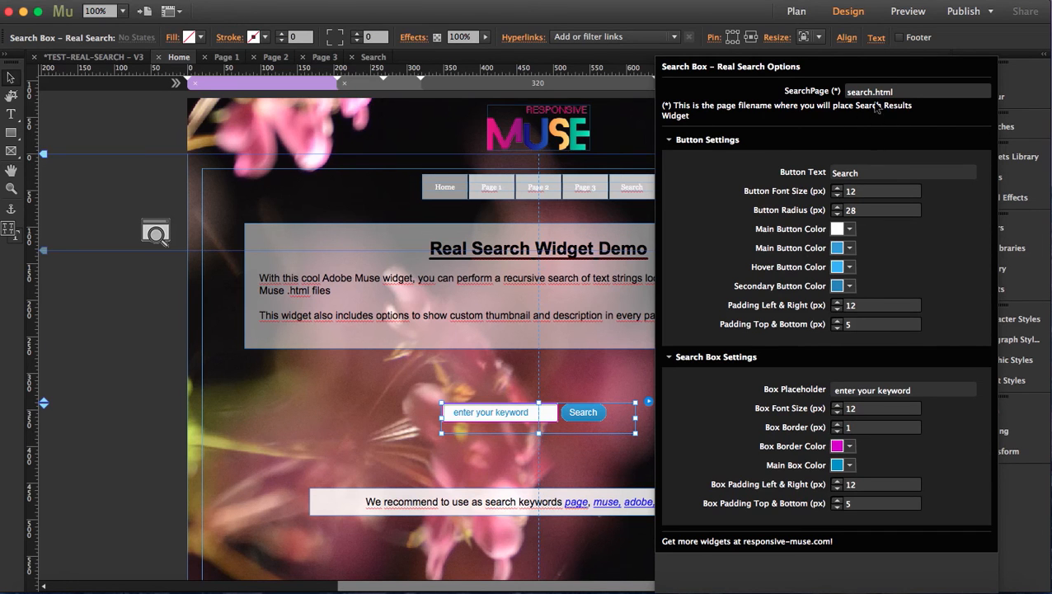
pyautogui.moveTo(890, 102)
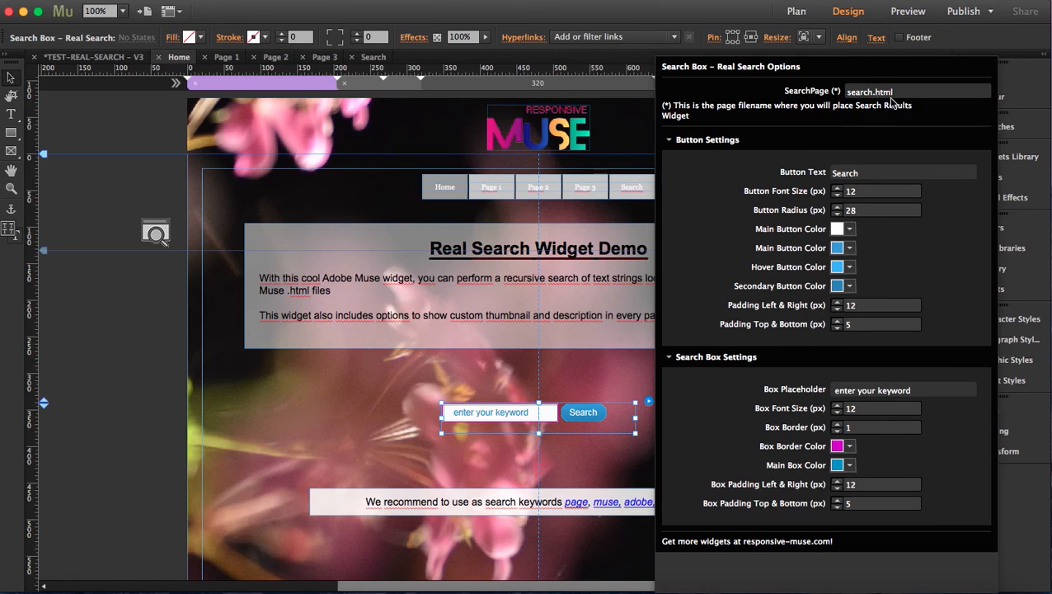
pyautogui.moveTo(743, 211)
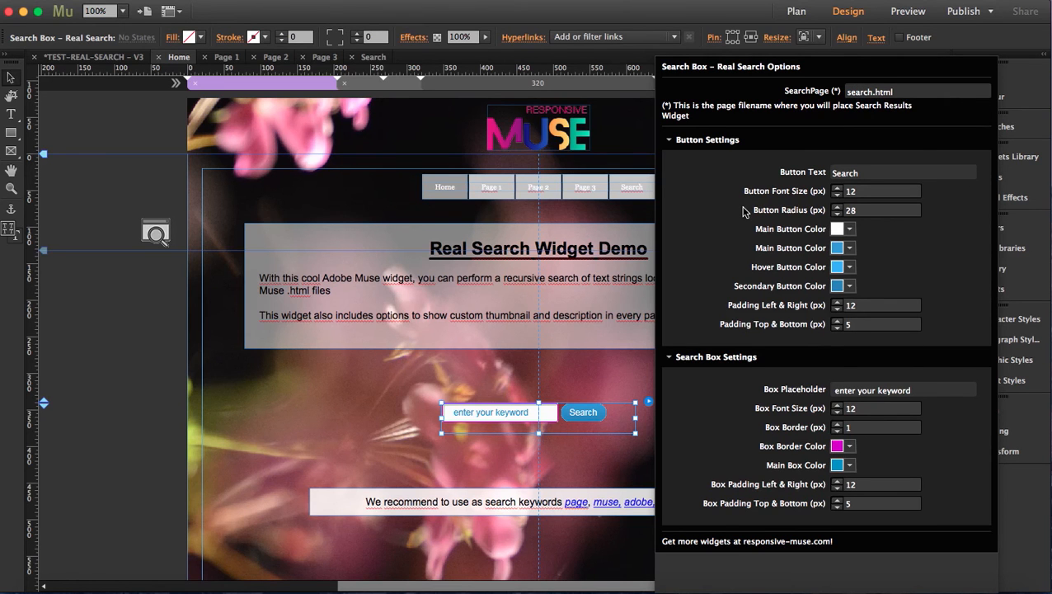
pyautogui.moveTo(749, 221)
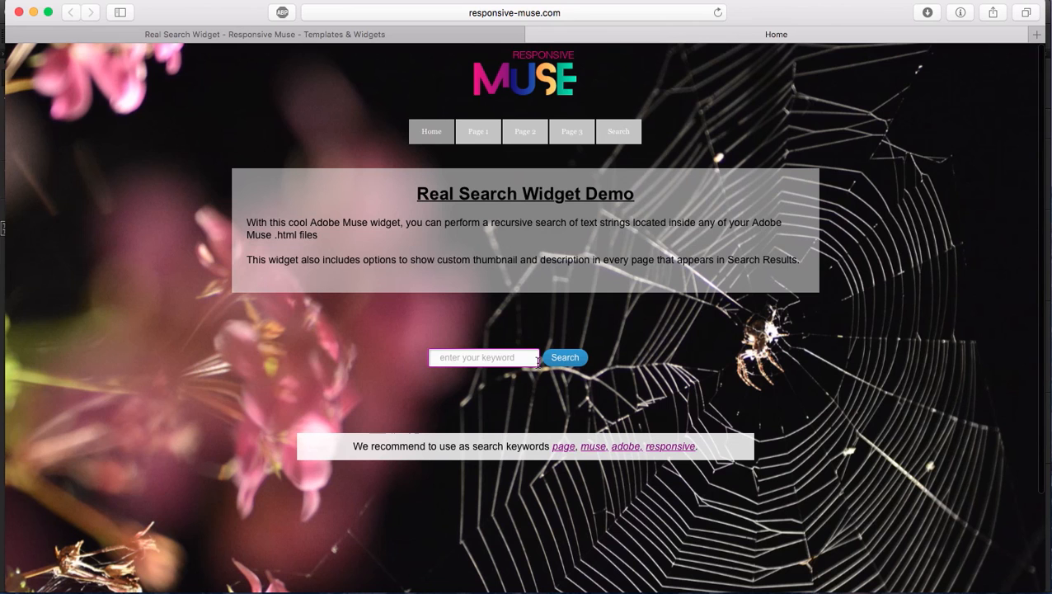
# Search the previewed site for 'muse' to get the results page listing Page 3
pyautogui.click(483, 356)
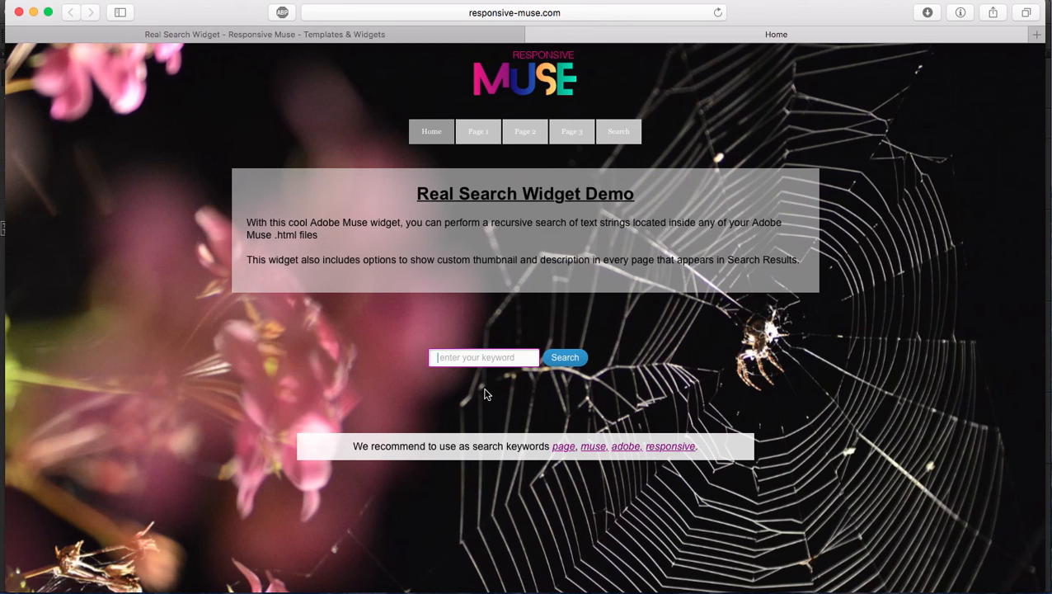
pyautogui.write('muse')
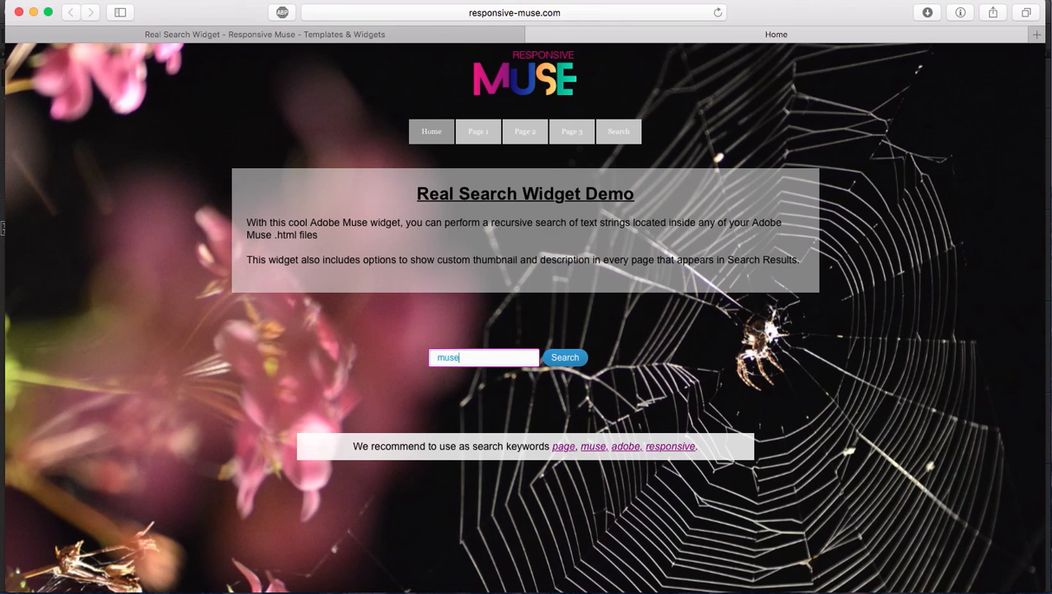
pyautogui.click(564, 357)
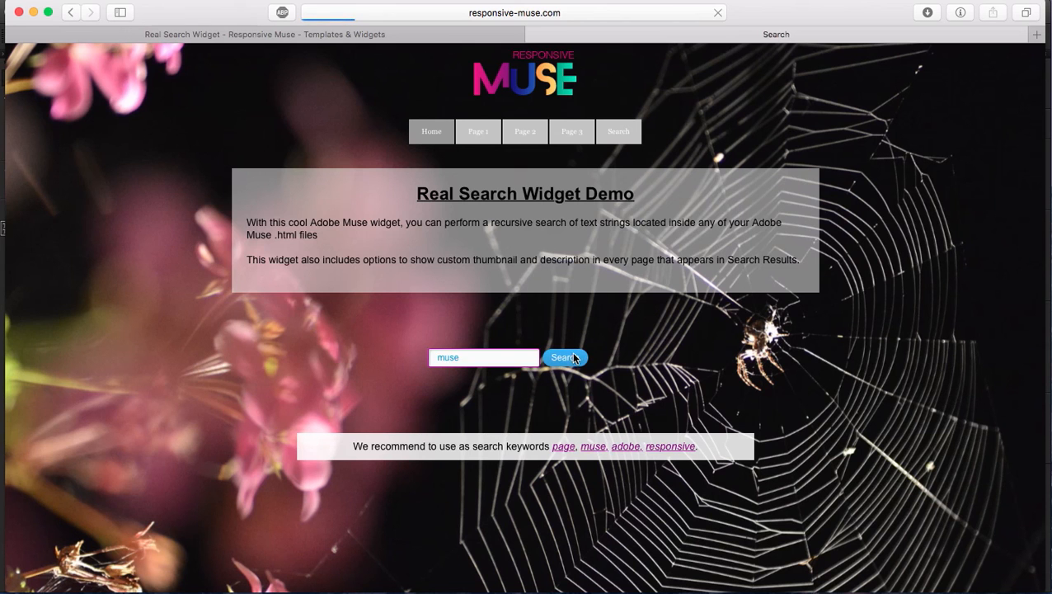
pyautogui.click(564, 356)
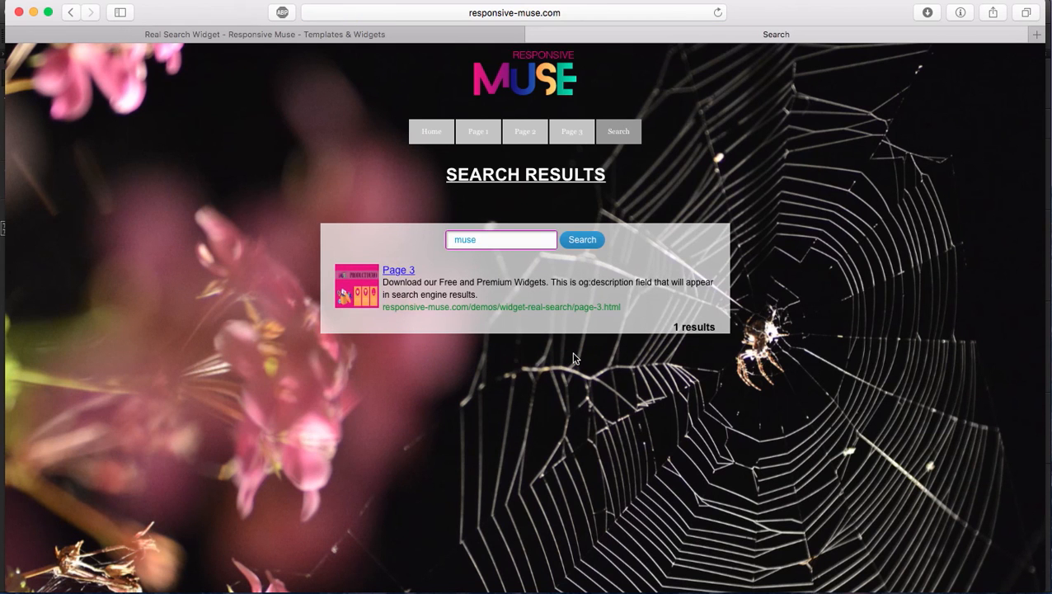
pyautogui.moveTo(320, 224)
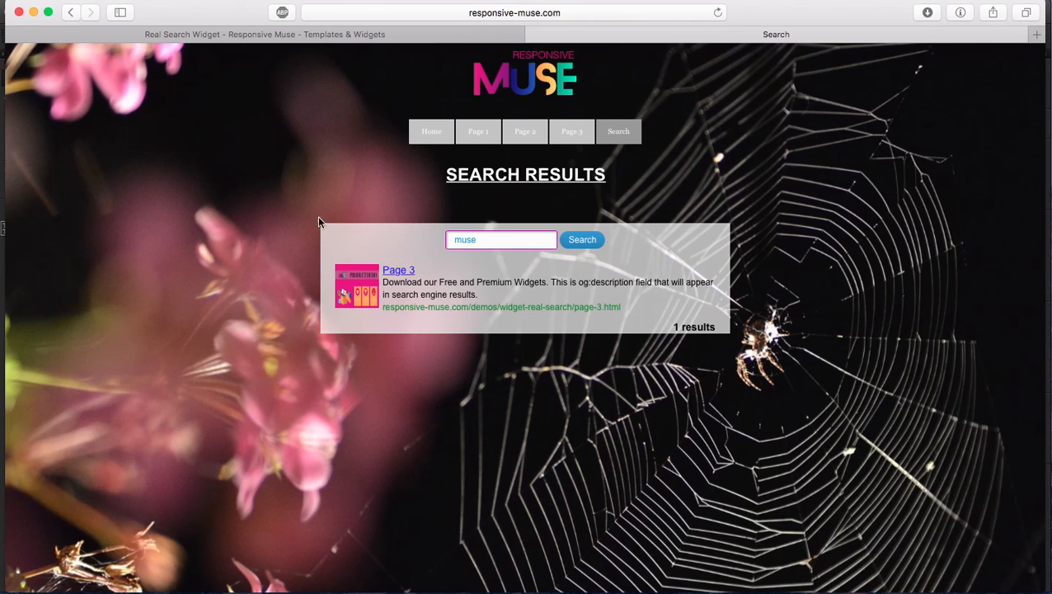
pyautogui.moveTo(511, 359)
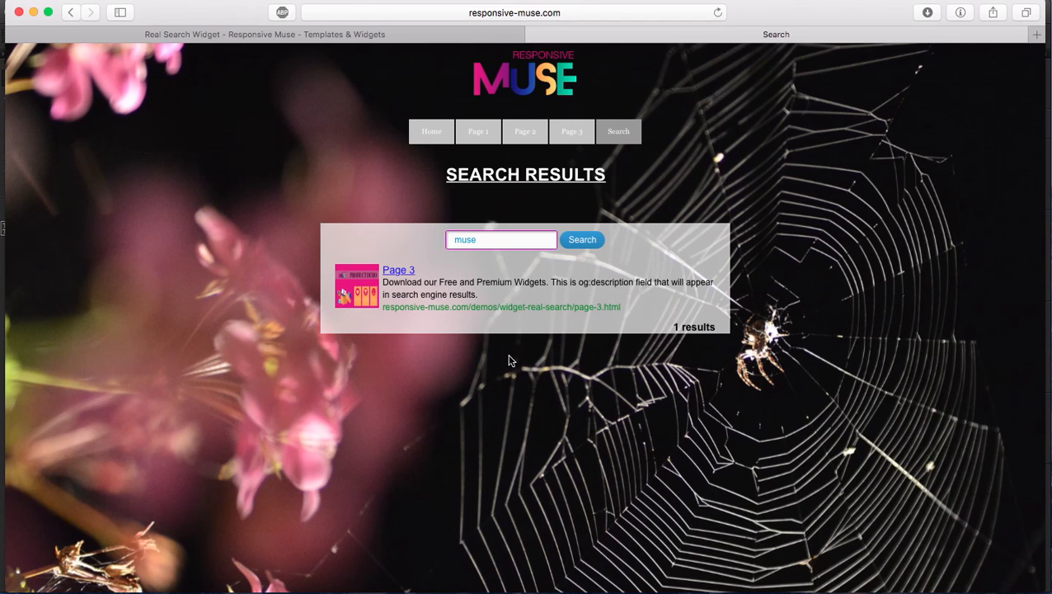
pyautogui.moveTo(901, 568)
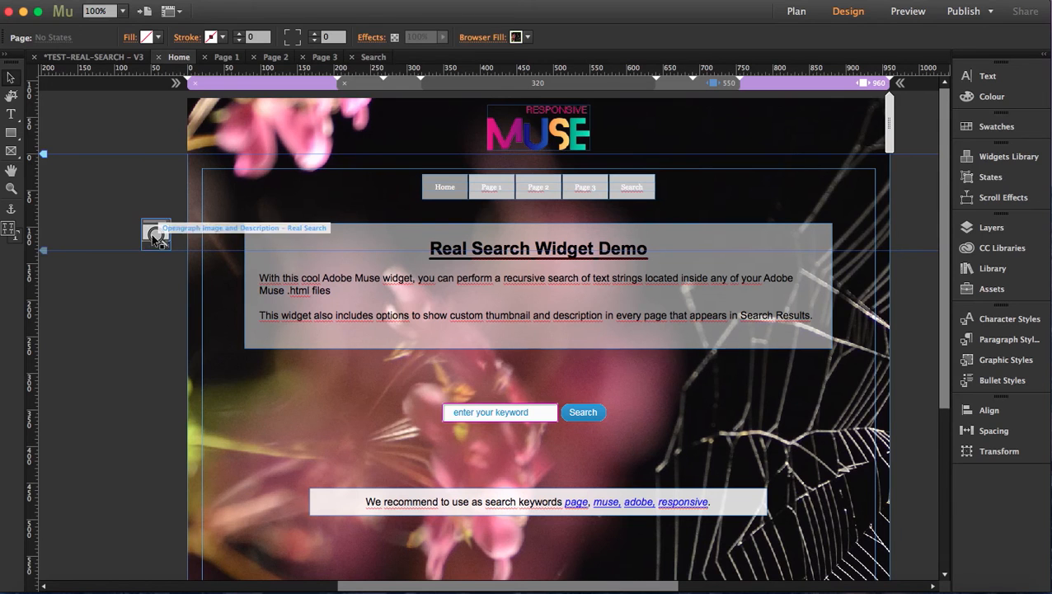
# Nudge the Opengraph widget on Home, then select the one on Page 1
pyautogui.click(155, 234)
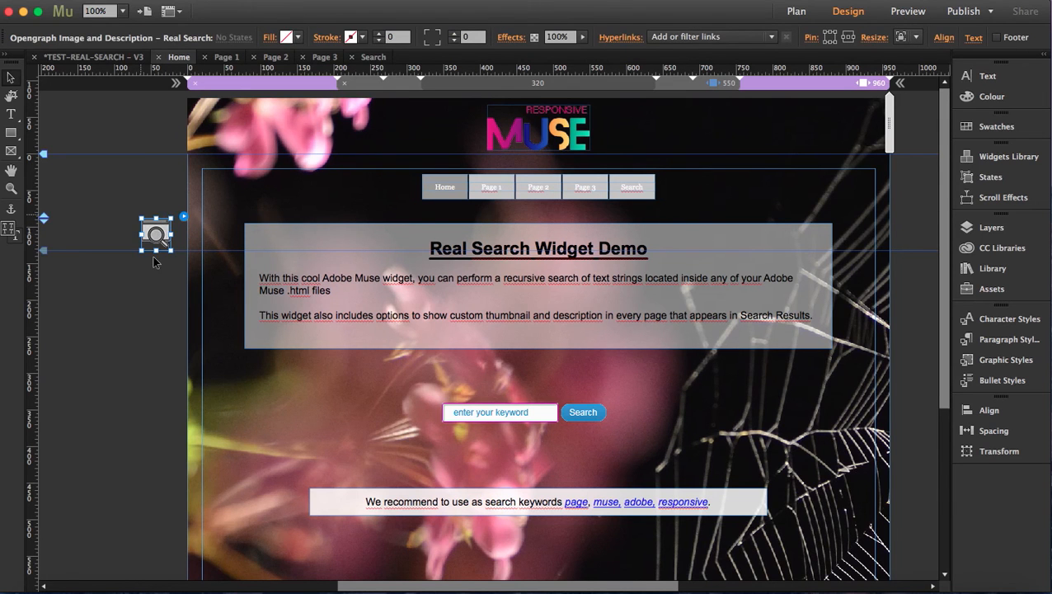
pyautogui.moveTo(155, 234); pyautogui.dragTo(125, 211)
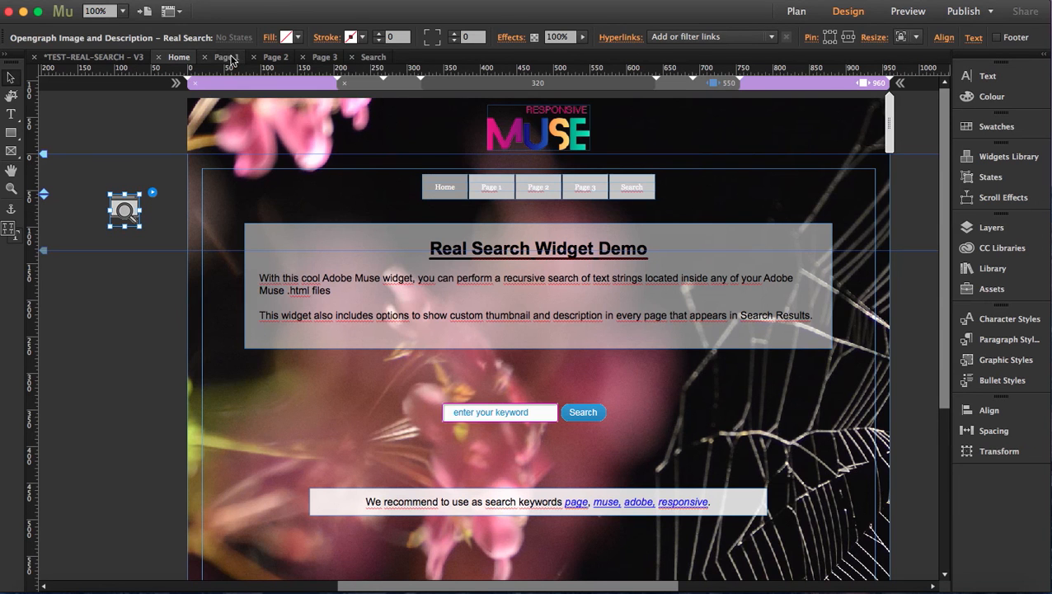
pyautogui.click(235, 56)
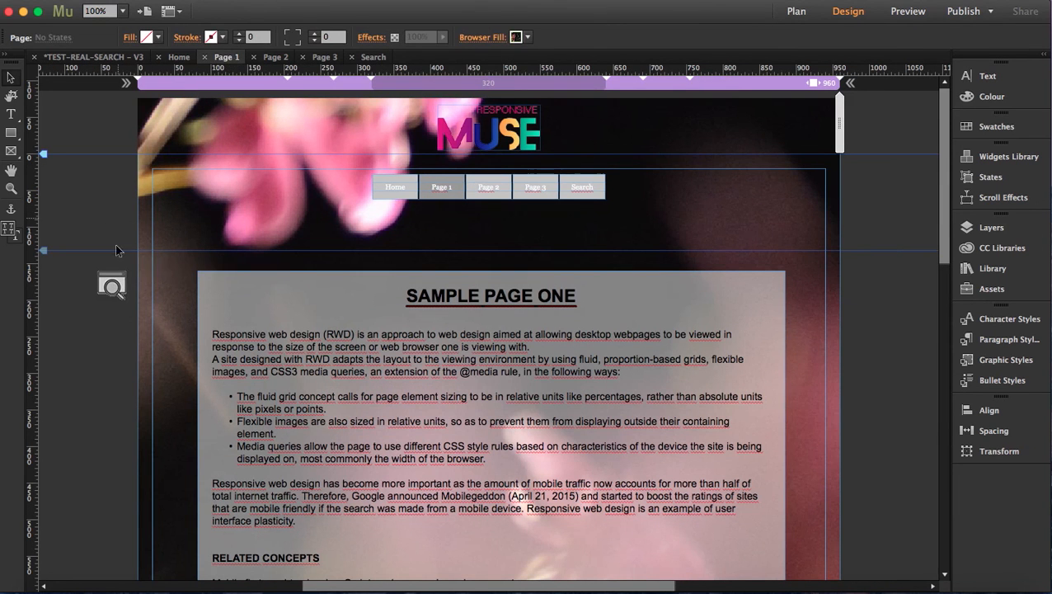
pyautogui.click(112, 287)
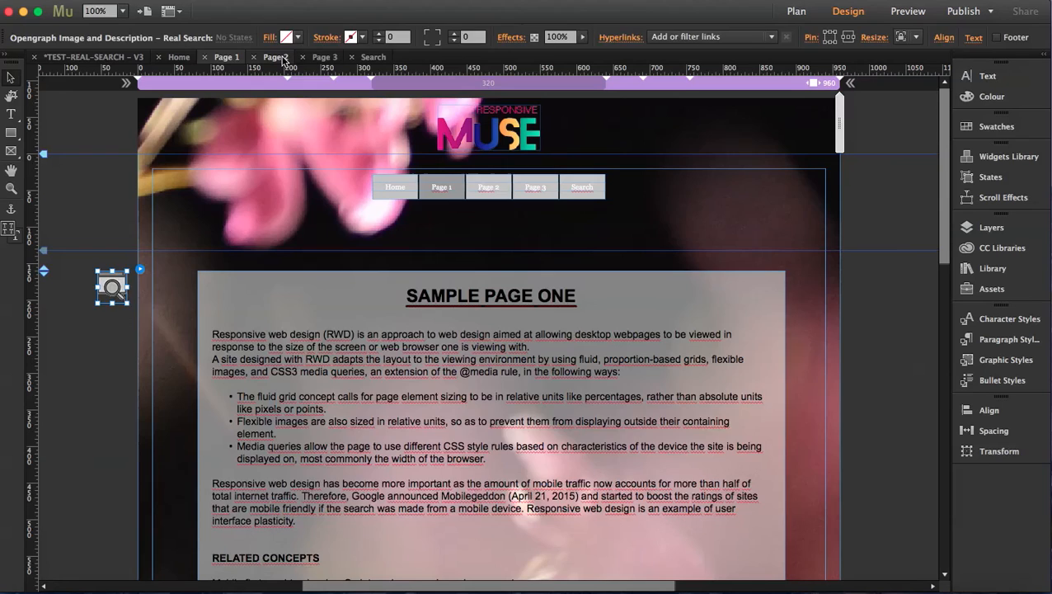
# Check Page 2's Opengraph image URL and Lorem Ipsum description, then return to the browser preview
pyautogui.click(274, 56)
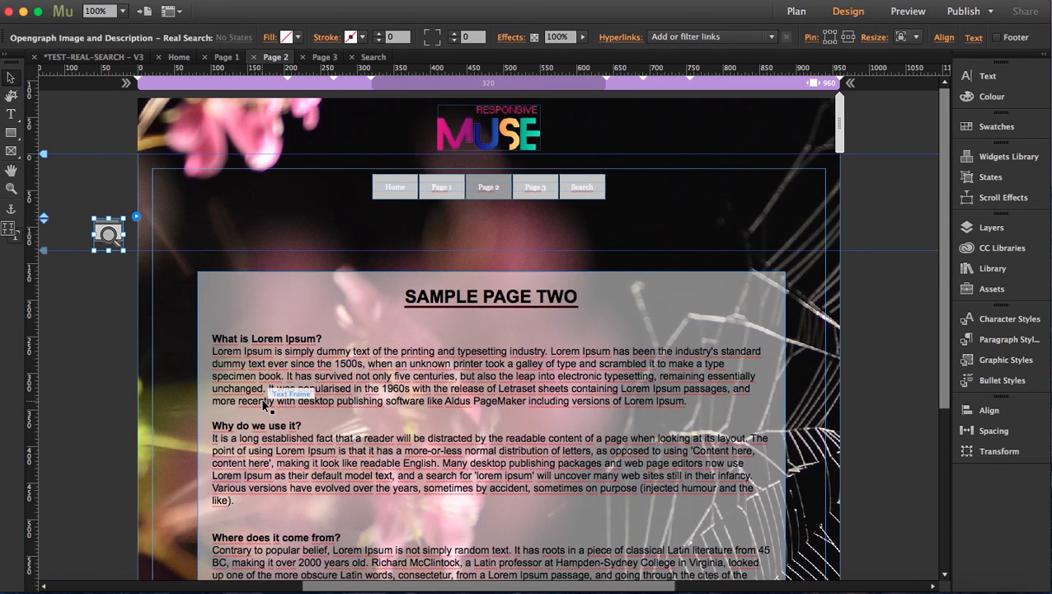
pyautogui.moveTo(135, 227)
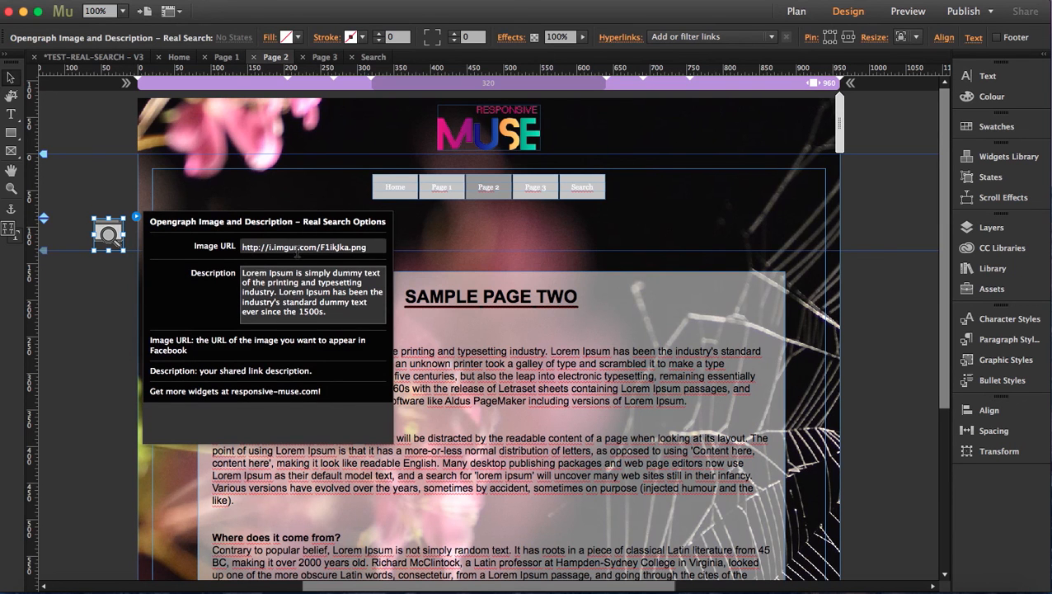
pyautogui.moveTo(228, 251)
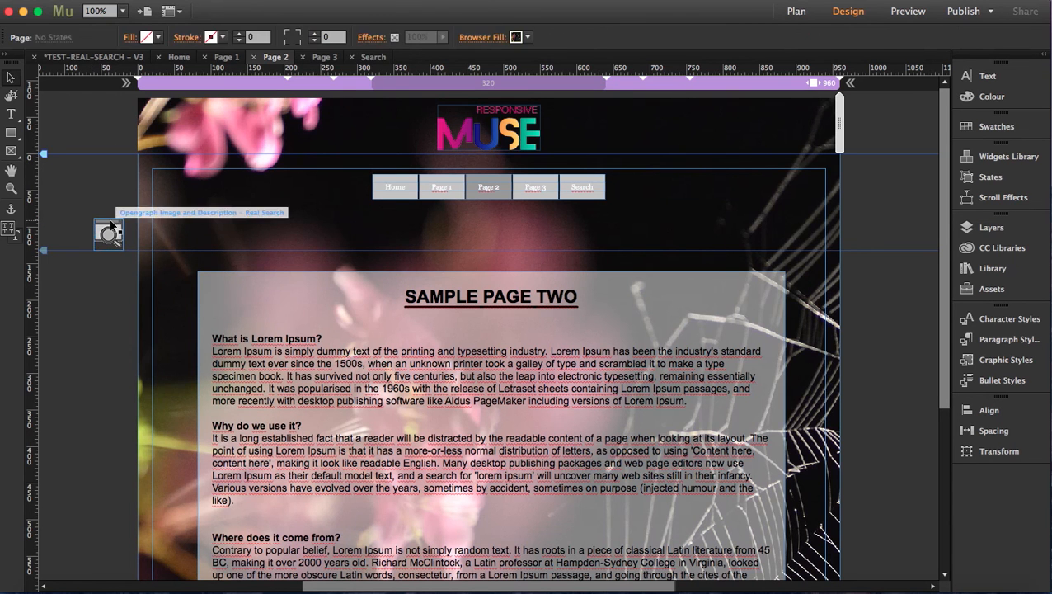
pyautogui.click(109, 234)
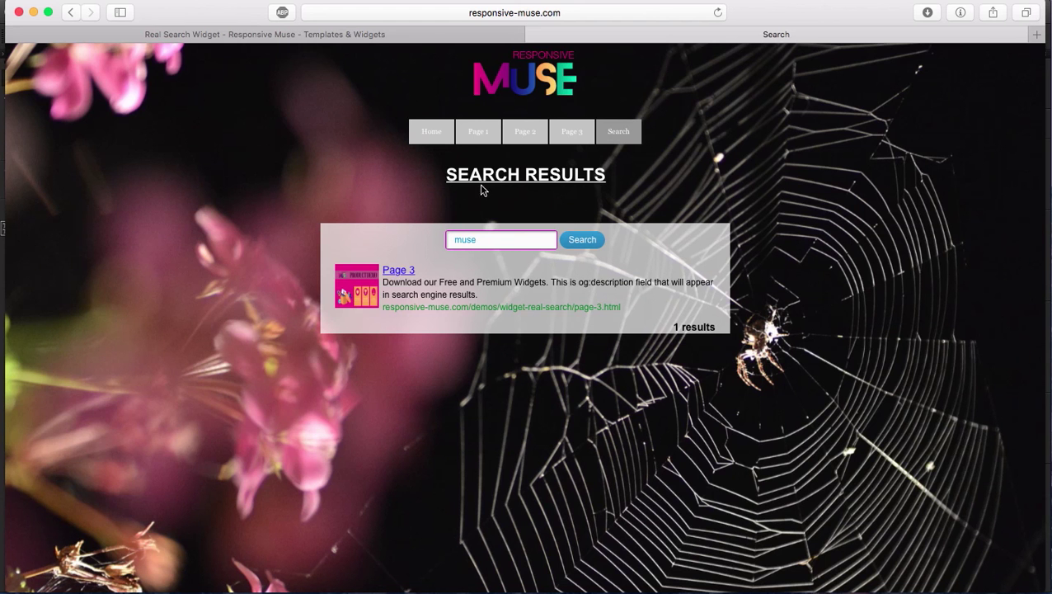
# From the site's Search page, search for 'adobe' to list Page 1 and Page 3
pyautogui.write('respo')
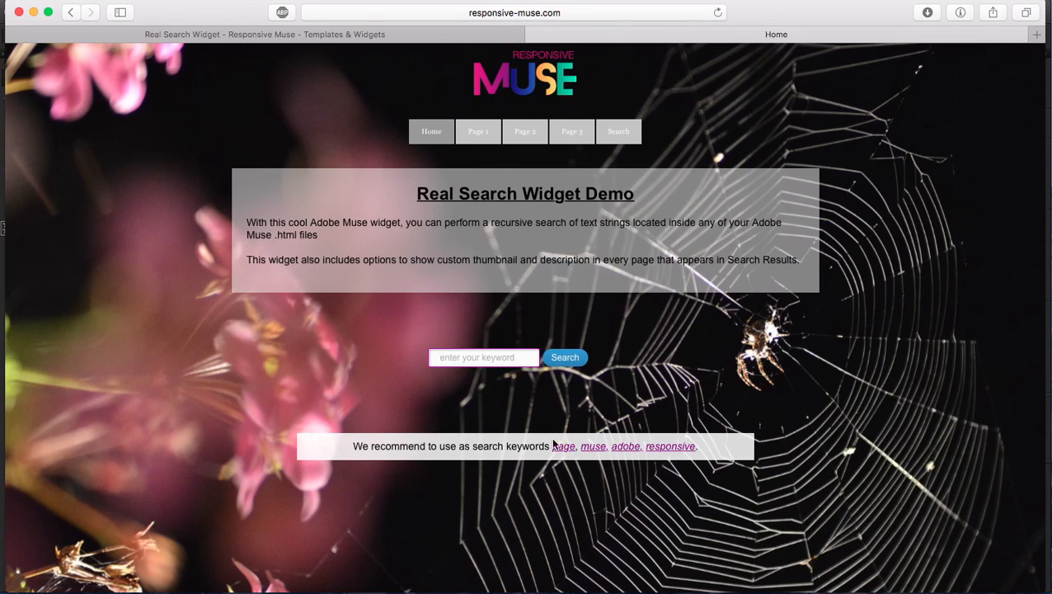
pyautogui.moveTo(614, 142)
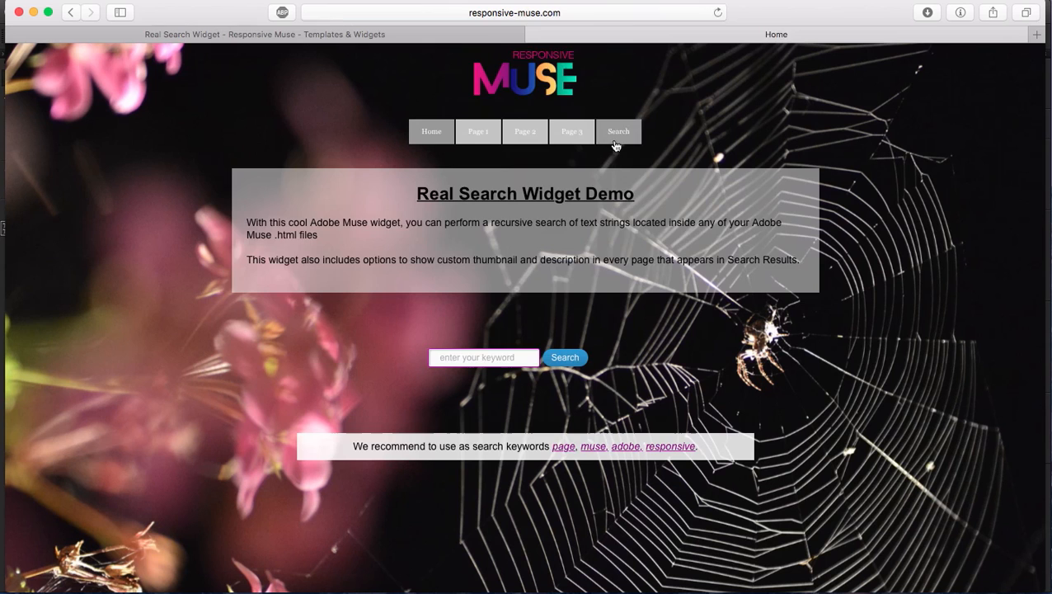
pyautogui.click(619, 132)
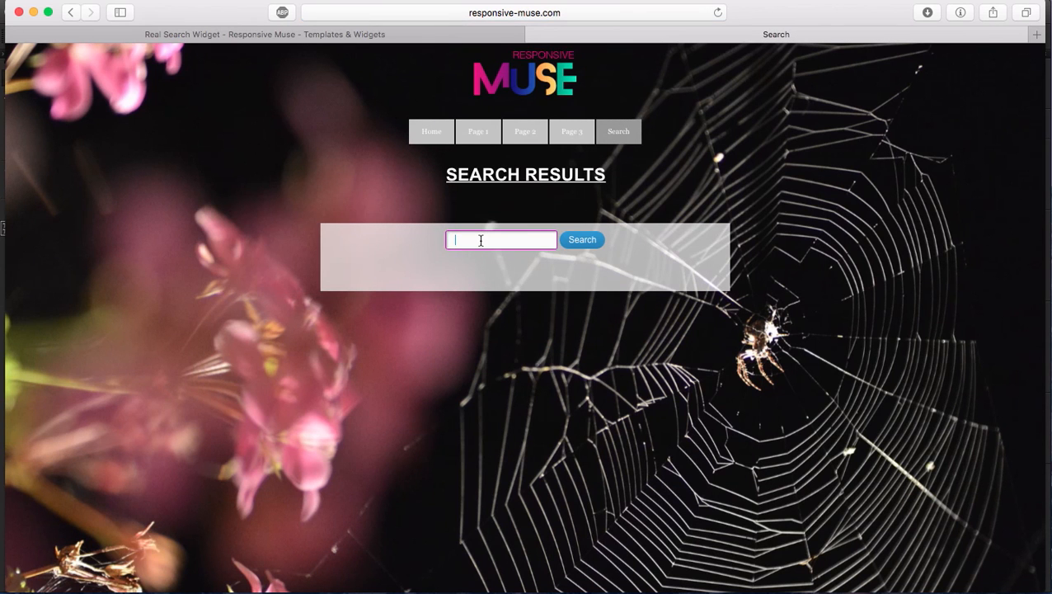
pyautogui.write('adobe')
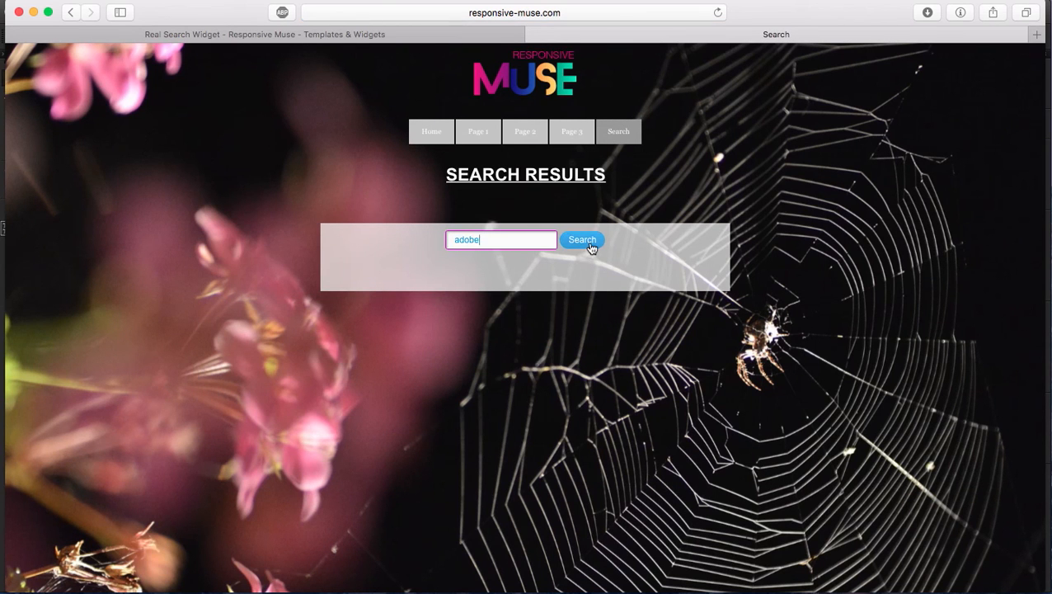
pyautogui.click(582, 241)
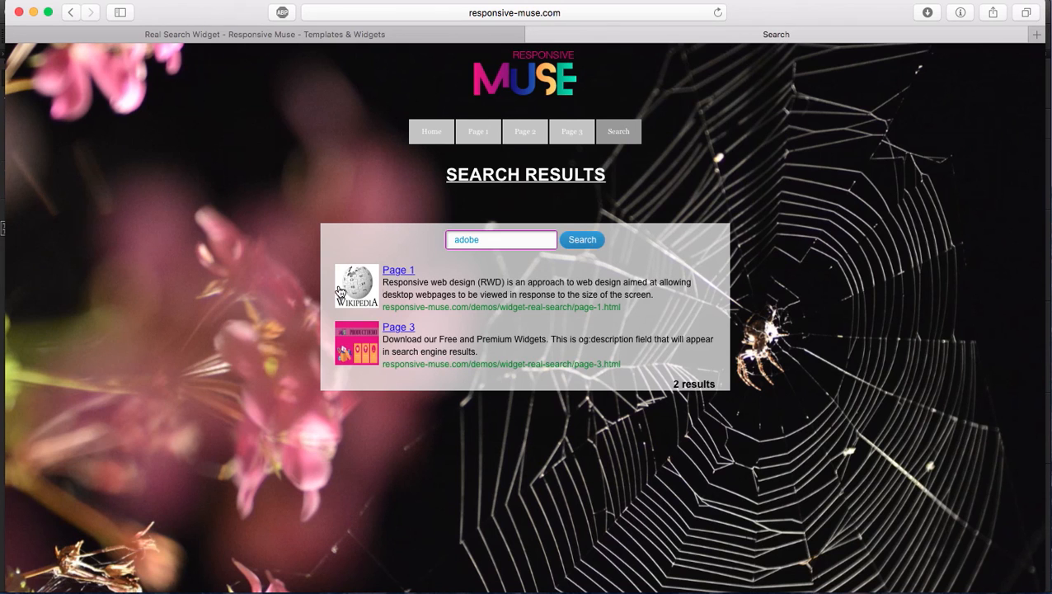
pyautogui.moveTo(435, 446)
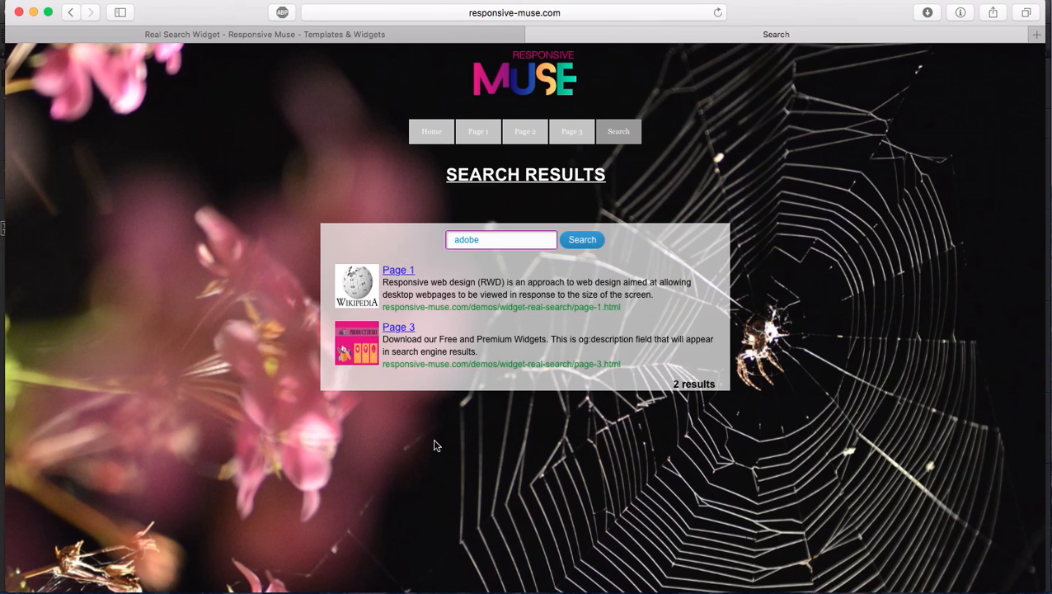